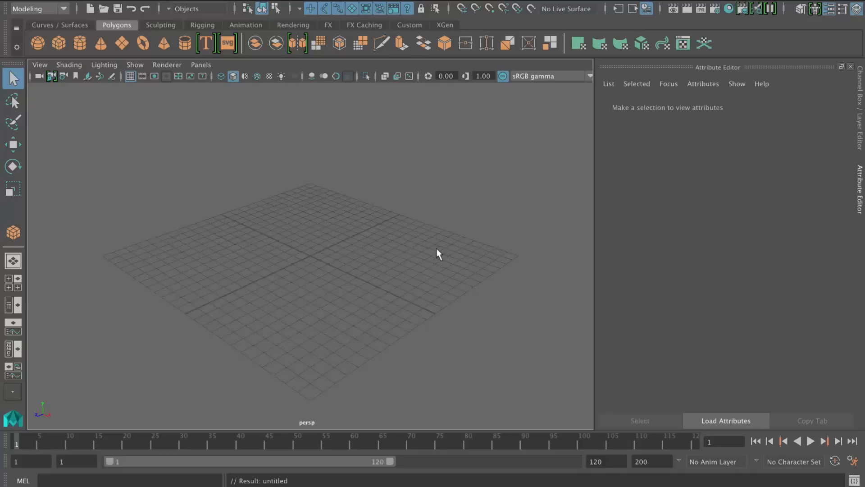
{"action": "mouse_move", "coordinate": [348, 140]}
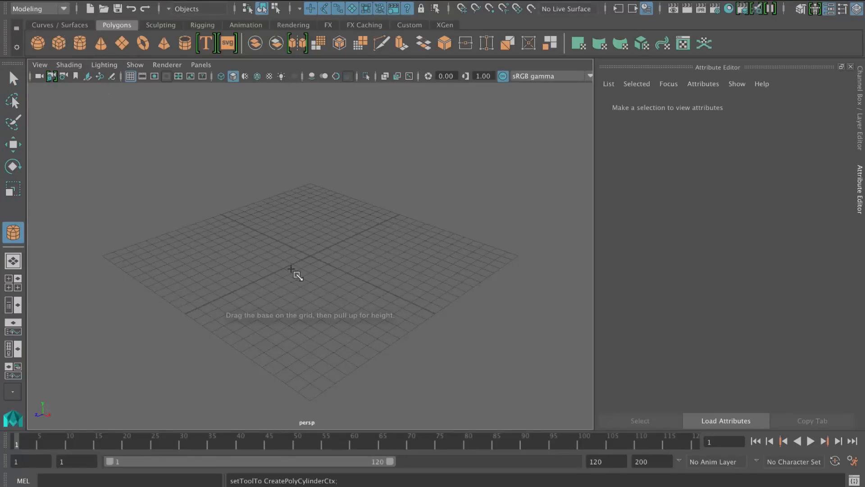
Step: Draw a cylinder of radius 1.180 and height 7.149 on the grid and check its polyCylinder1 settings
{"action": "left_click_drag", "start_coordinate": [292, 273], "coordinate": [309, 255]}
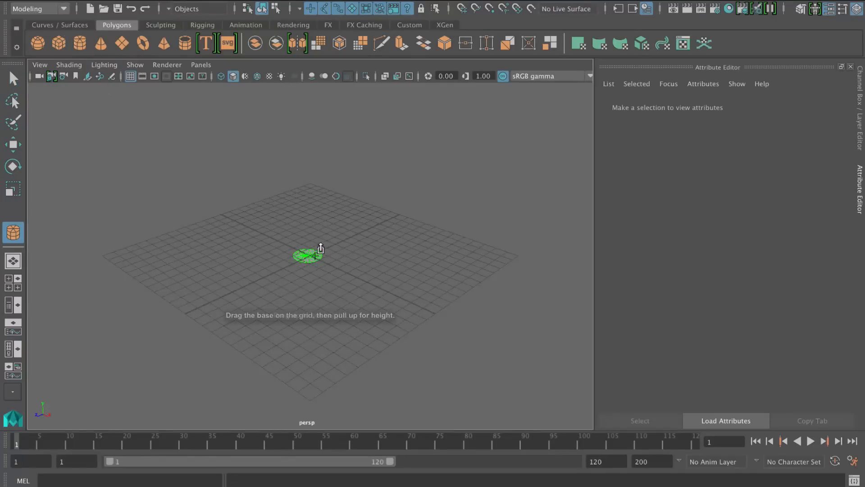
{"action": "left_click_drag", "start_coordinate": [307, 256], "coordinate": [307, 215]}
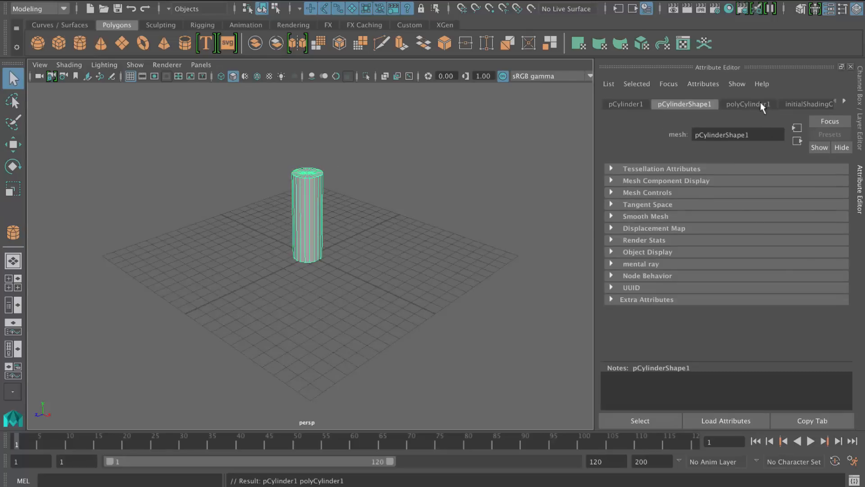
{"action": "left_click", "coordinate": [748, 103]}
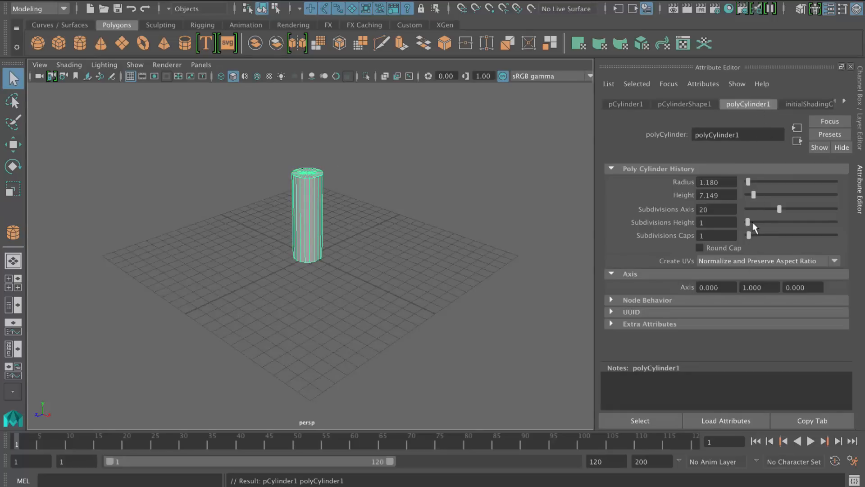
{"action": "left_click_drag", "start_coordinate": [749, 221], "coordinate": [783, 222]}
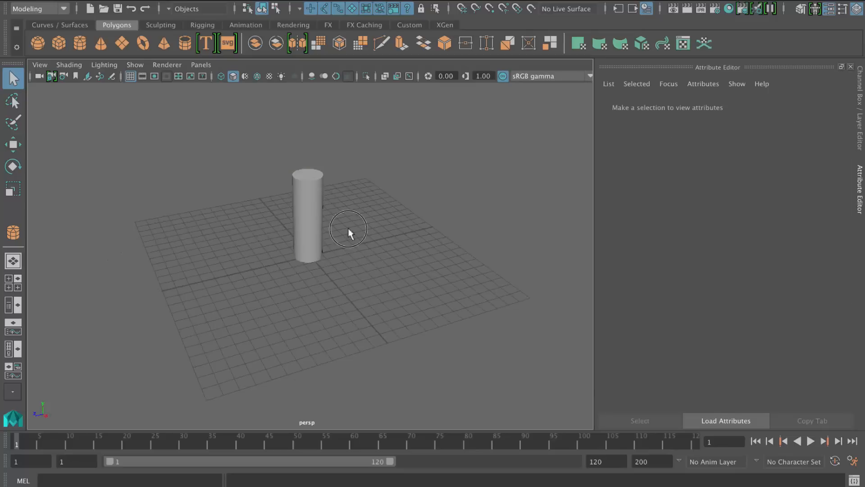
Step: Set the cylinder's height subdivisions to 21 and duplicate it along X into a row of five
{"action": "left_click", "coordinate": [308, 215]}
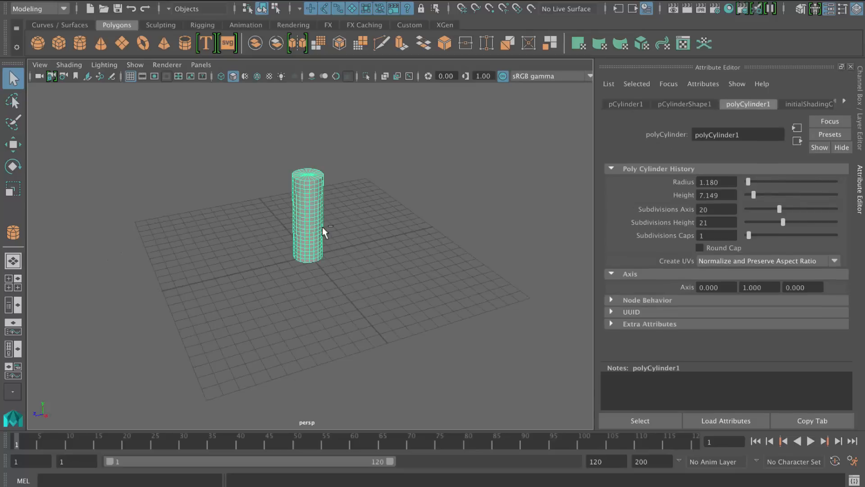
{"action": "left_click", "coordinate": [11, 144]}
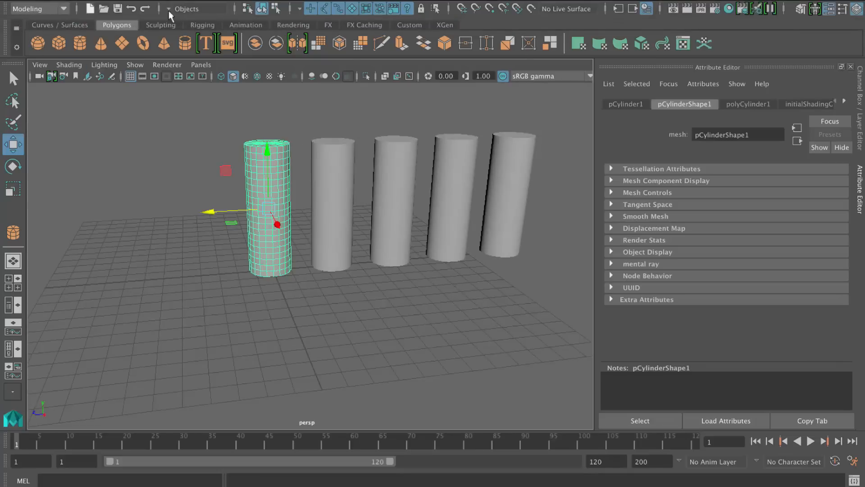
Step: Add a bend deformer to the first cylinder, tear off the Nonlinear palette and show the Outliner
{"action": "left_click", "coordinate": [617, 6]}
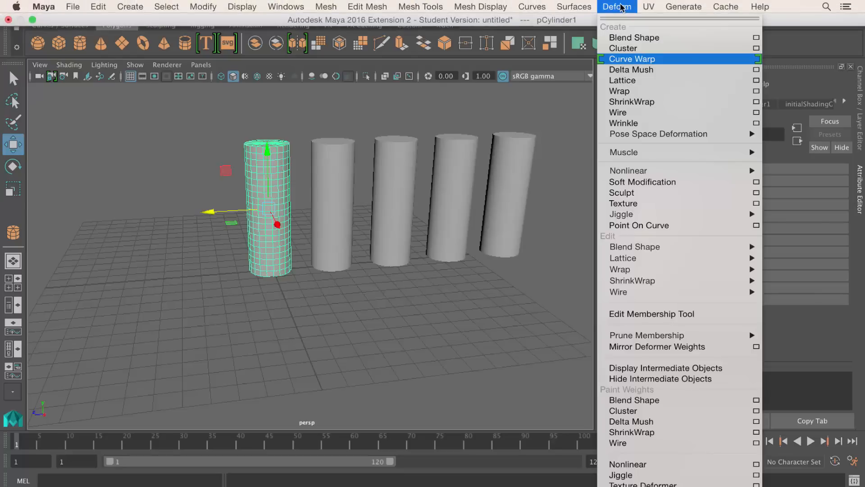
{"action": "mouse_move", "coordinate": [670, 155]}
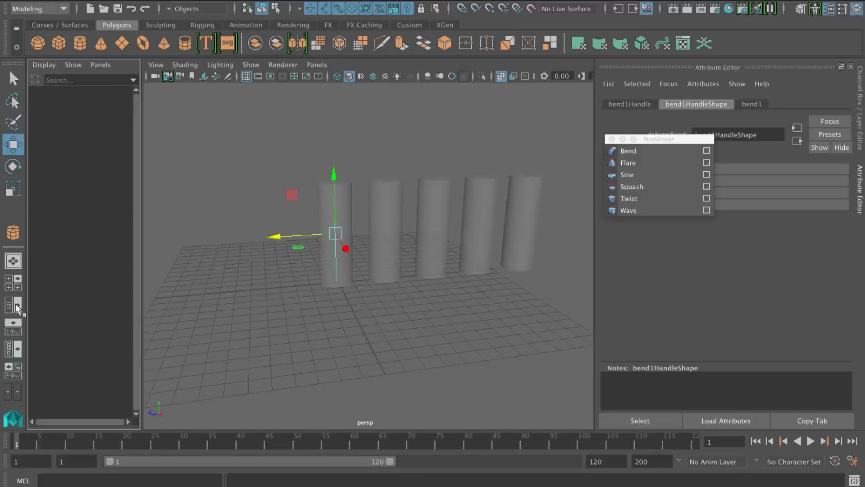
{"action": "left_click", "coordinate": [82, 198]}
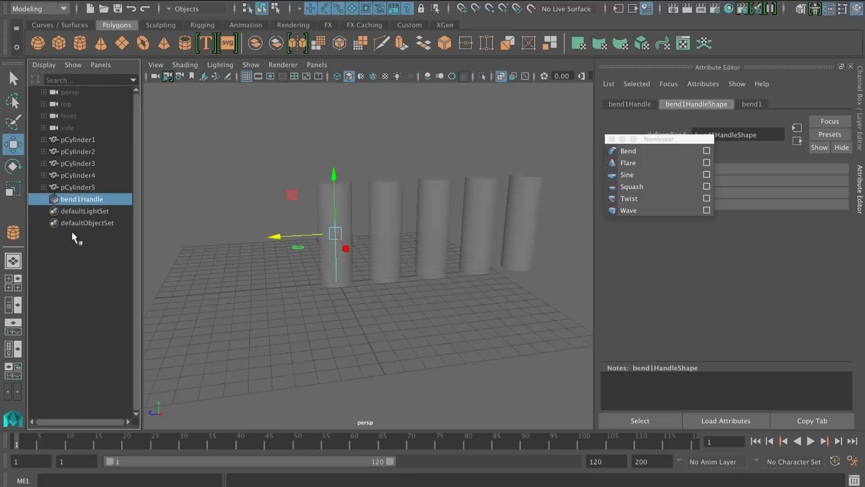
{"action": "left_click", "coordinate": [43, 65]}
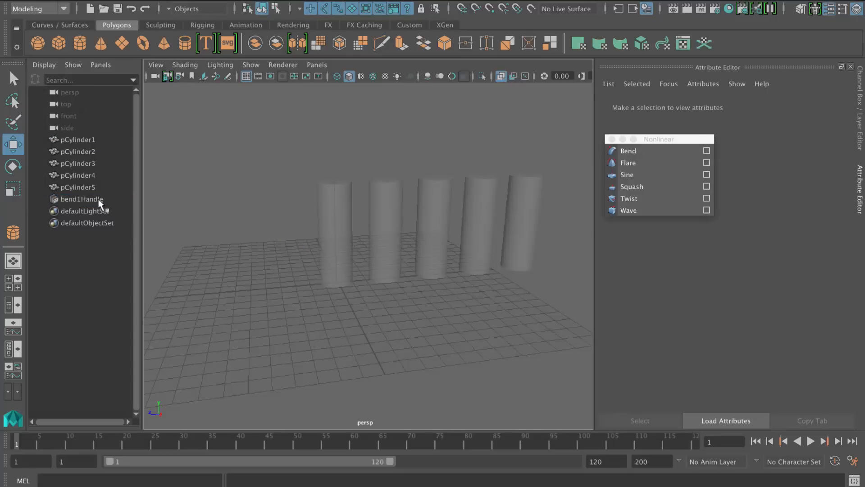
Step: Set bend1's curvature to -27.79, gently curving the first cylinder
{"action": "left_click", "coordinate": [81, 198]}
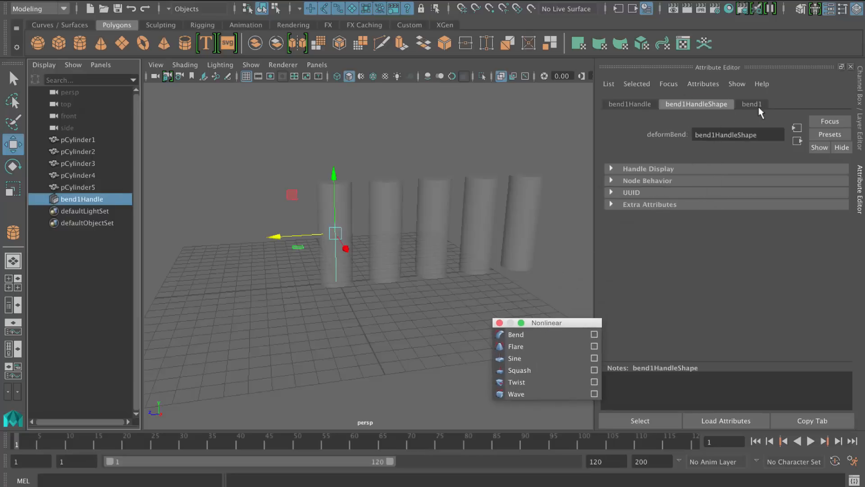
{"action": "left_click", "coordinate": [751, 104]}
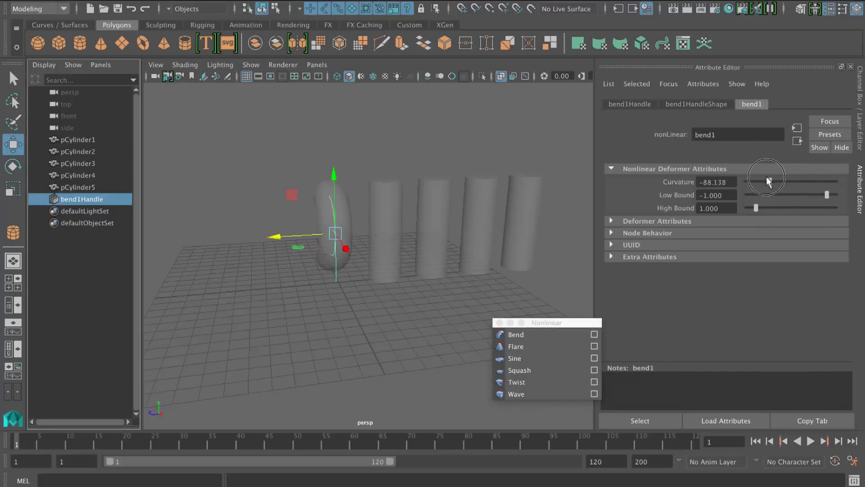
{"action": "left_click_drag", "start_coordinate": [767, 181], "coordinate": [808, 185]}
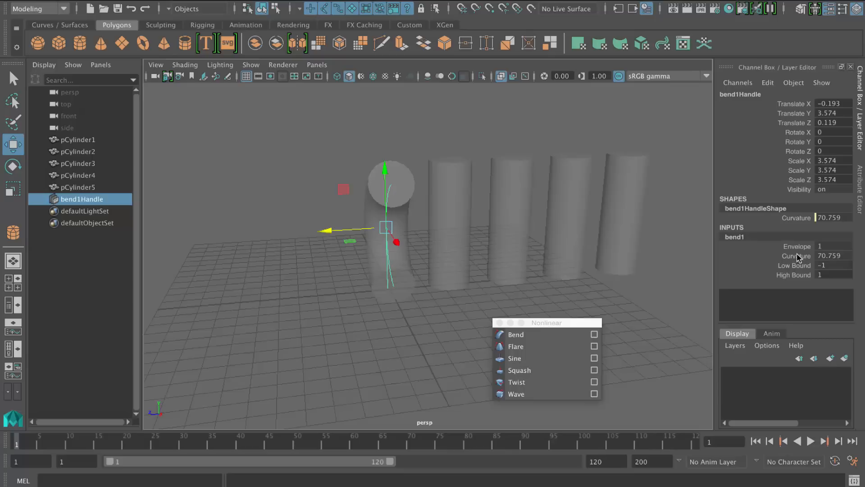
{"action": "left_click", "coordinate": [795, 255]}
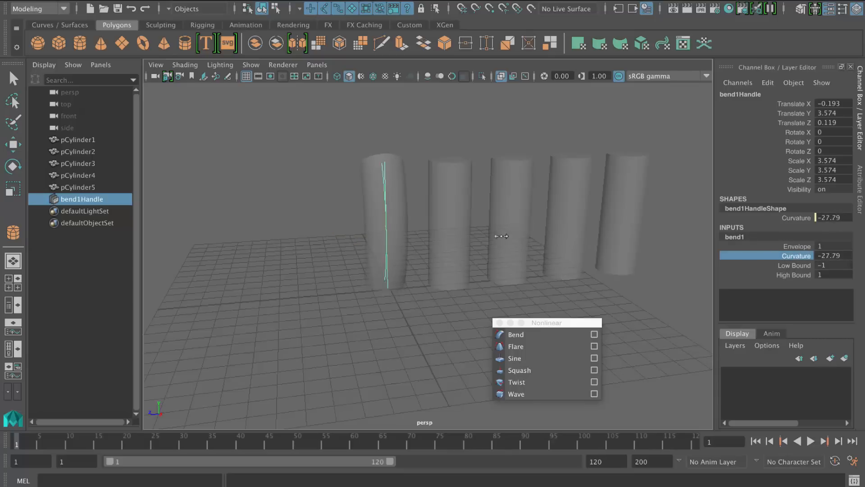
Step: Raise the bend curvature toward 65 and lift its low bound to the cylinder's middle
{"action": "left_click_drag", "start_coordinate": [501, 236], "coordinate": [504, 254]}
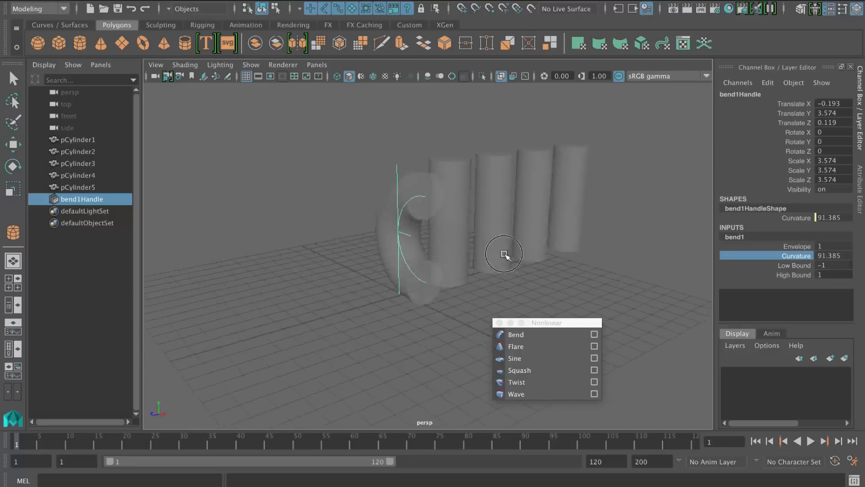
{"action": "left_click_drag", "start_coordinate": [504, 254], "coordinate": [509, 215]}
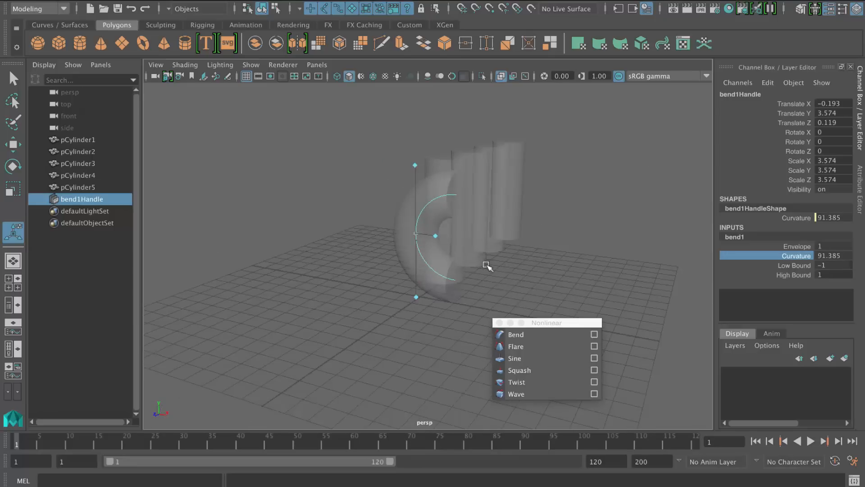
{"action": "mouse_move", "coordinate": [439, 238]}
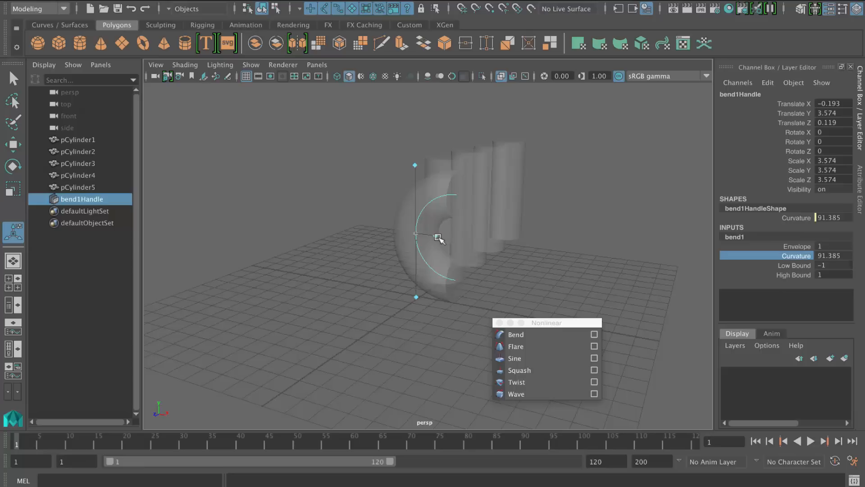
{"action": "left_click_drag", "start_coordinate": [440, 239], "coordinate": [431, 236]}
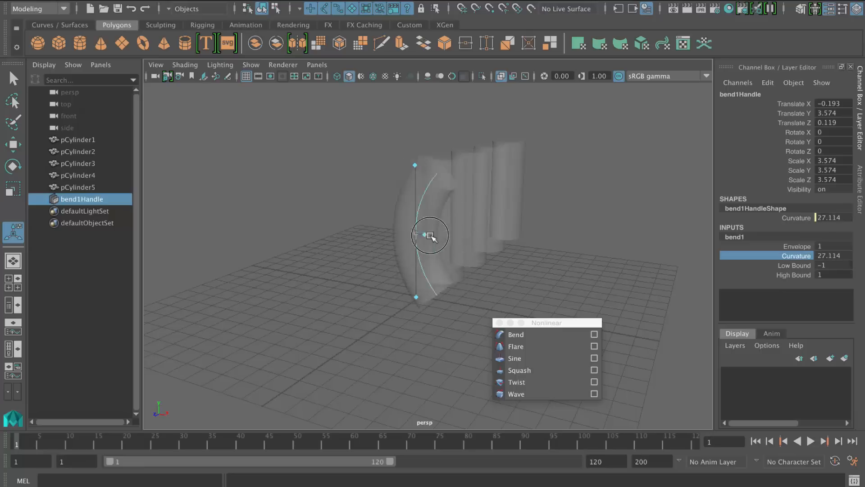
{"action": "left_click_drag", "start_coordinate": [432, 235], "coordinate": [415, 299]}
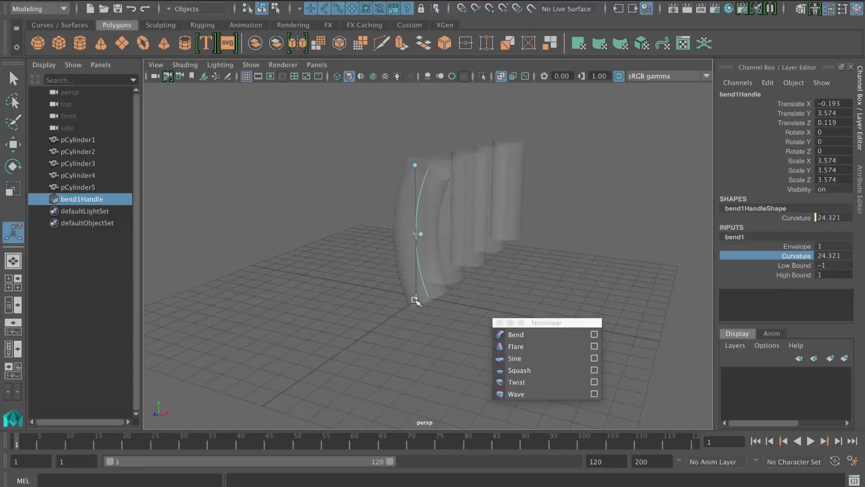
{"action": "left_click_drag", "start_coordinate": [416, 299], "coordinate": [417, 234]}
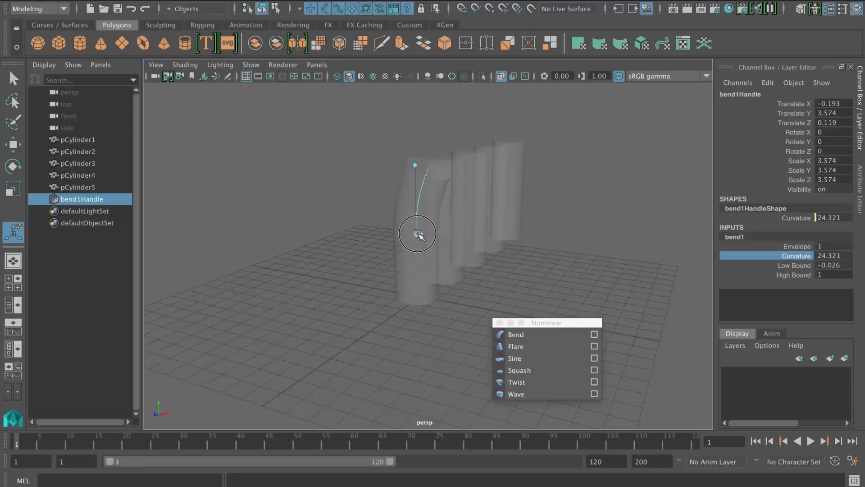
Step: Settle curvature at 64.942, rotate and scale the bend handle, and drop the low bound to -1.113
{"action": "left_click_drag", "start_coordinate": [417, 232], "coordinate": [438, 238]}
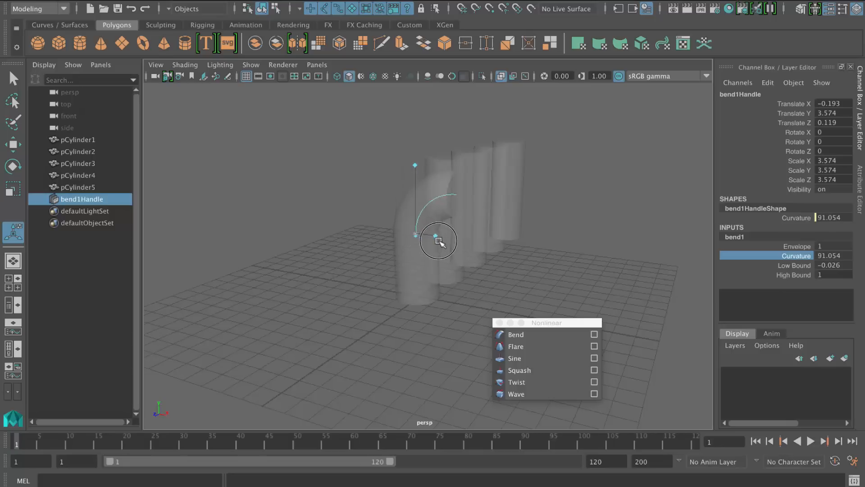
{"action": "left_click_drag", "start_coordinate": [439, 240], "coordinate": [447, 271]}
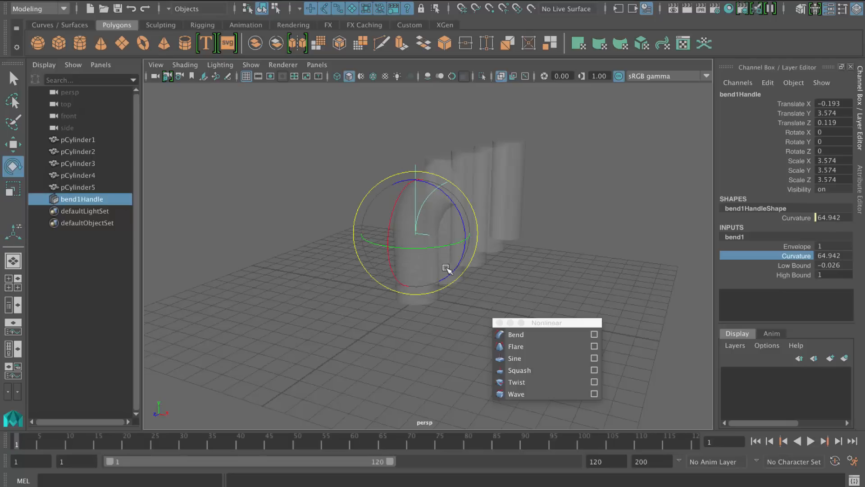
{"action": "left_click_drag", "start_coordinate": [447, 270], "coordinate": [433, 249]}
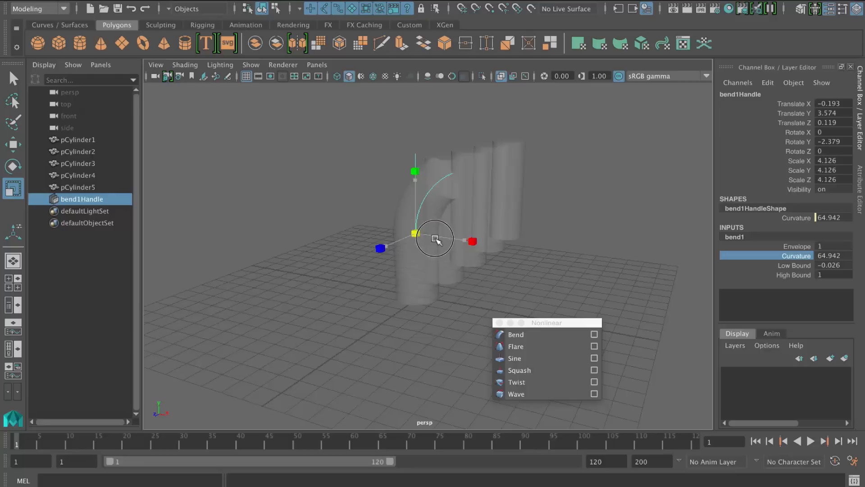
{"action": "left_click_drag", "start_coordinate": [436, 240], "coordinate": [419, 238]}
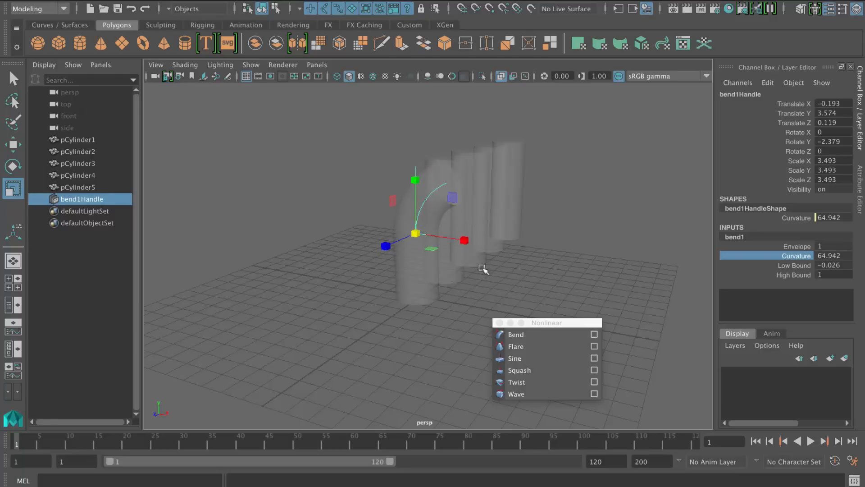
{"action": "mouse_move", "coordinate": [214, 180]}
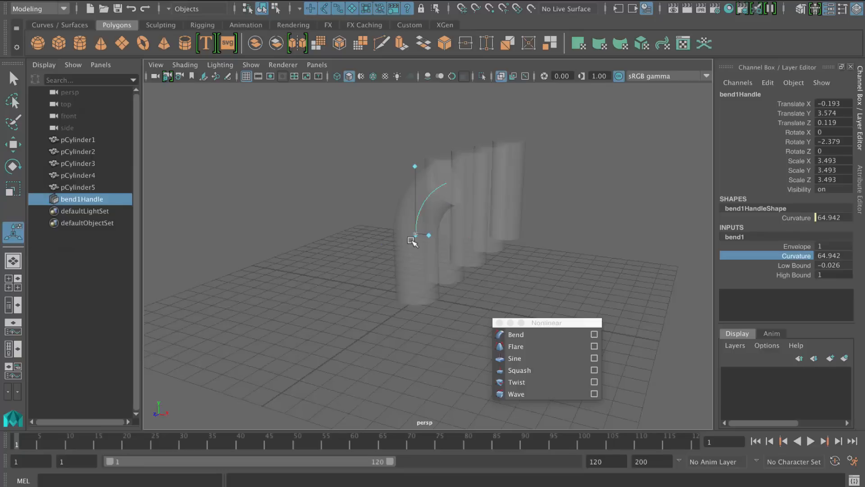
{"action": "left_click_drag", "start_coordinate": [412, 237], "coordinate": [417, 302]}
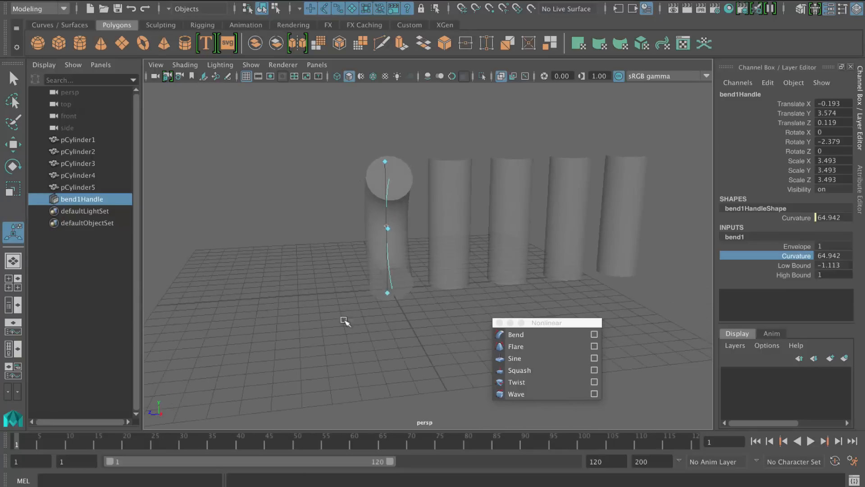
{"action": "mouse_move", "coordinate": [382, 164]}
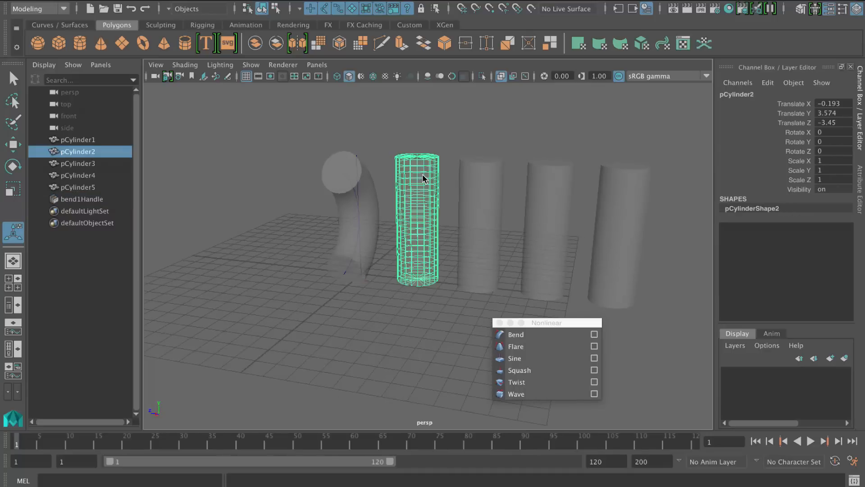
Step: Add a flare deformer, flare1Handle, to the second cylinder
{"action": "left_click", "coordinate": [515, 347]}
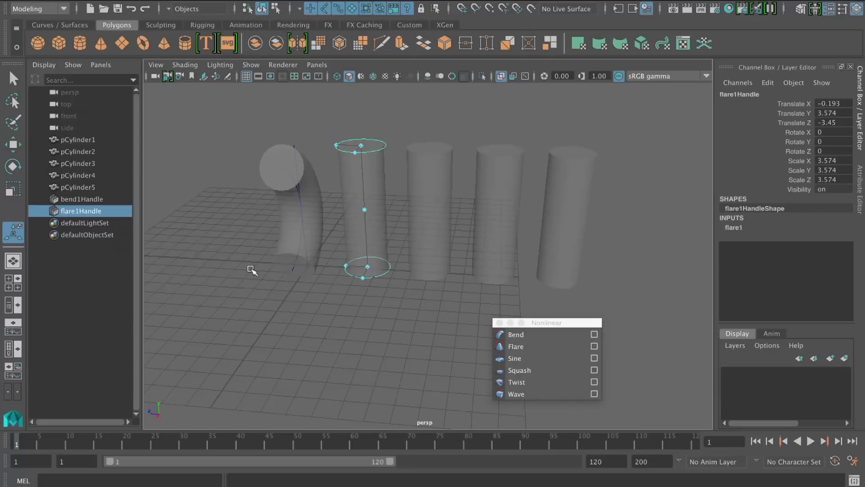
{"action": "mouse_move", "coordinate": [358, 154]}
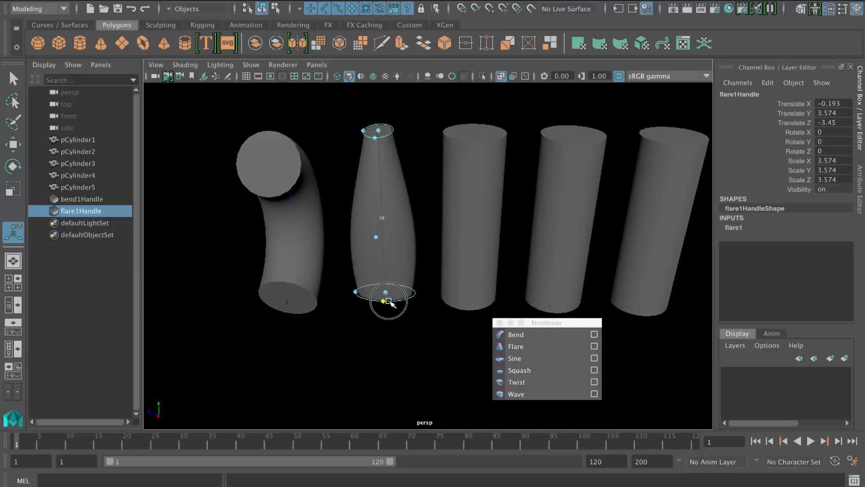
Step: Set start flare X and Z to 0.8 and bounds -0.463 to 0.987 for a barrel shape
{"action": "left_click_drag", "start_coordinate": [382, 301], "coordinate": [370, 292]}
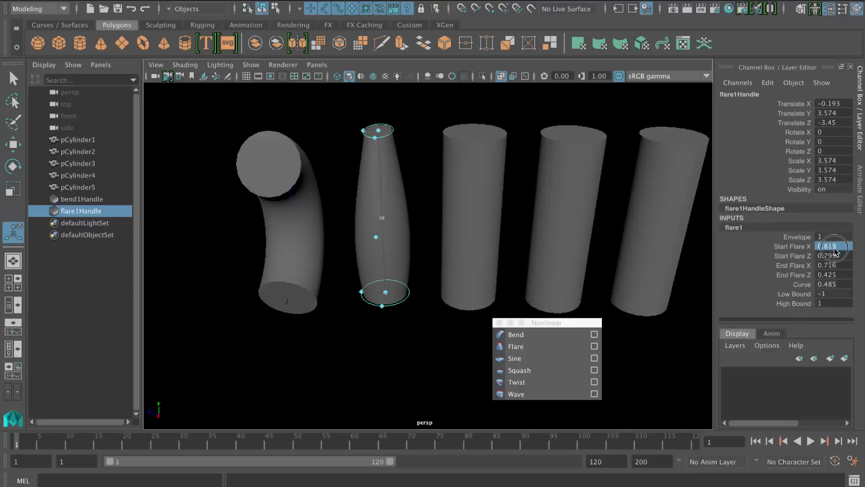
{"action": "left_click", "coordinate": [833, 255]}
{"action": "type", "text": "0.8"}
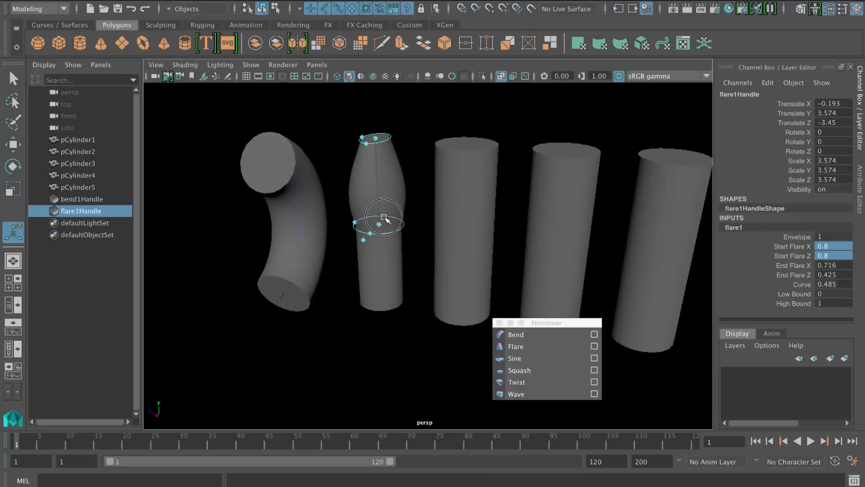
{"action": "left_click_drag", "start_coordinate": [383, 221], "coordinate": [378, 260]}
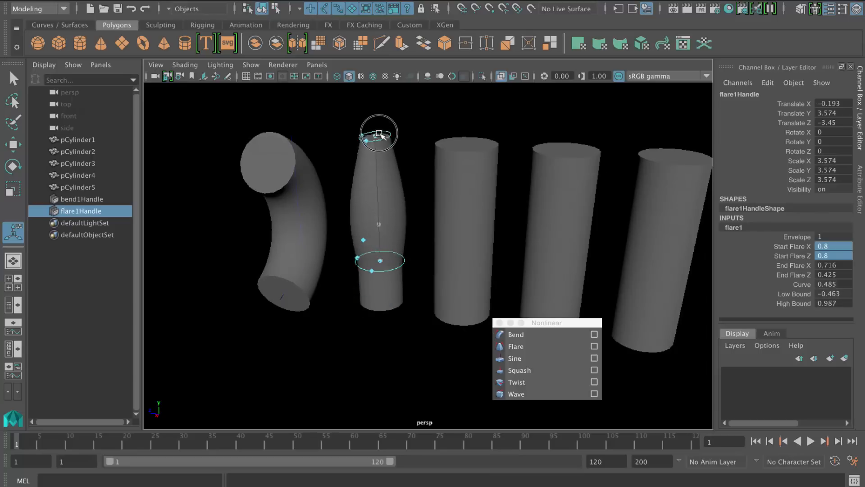
{"action": "left_click_drag", "start_coordinate": [379, 133], "coordinate": [382, 304]}
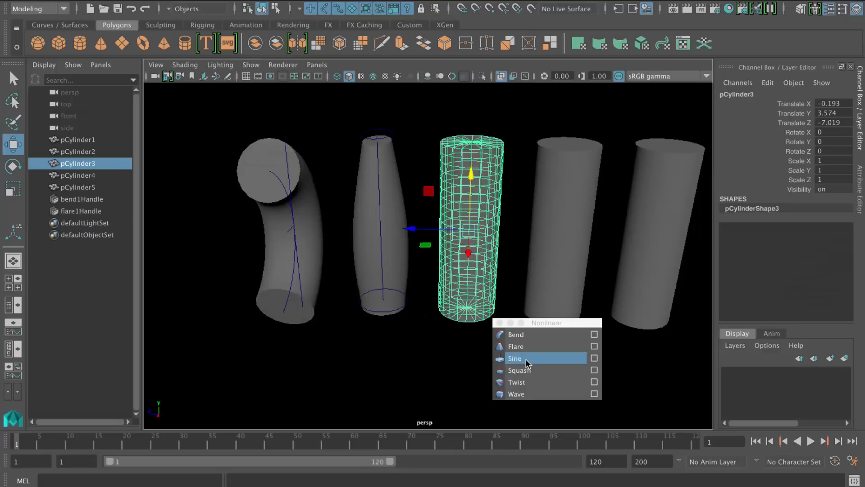
Step: Add a sine deformer to the third cylinder and shape its upper part into wavy bulges
{"action": "left_click", "coordinate": [514, 358]}
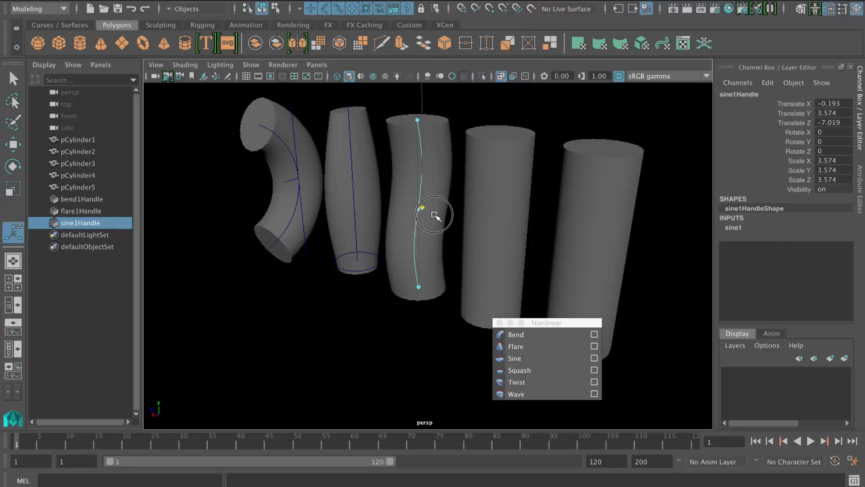
{"action": "left_click_drag", "start_coordinate": [436, 216], "coordinate": [418, 231]}
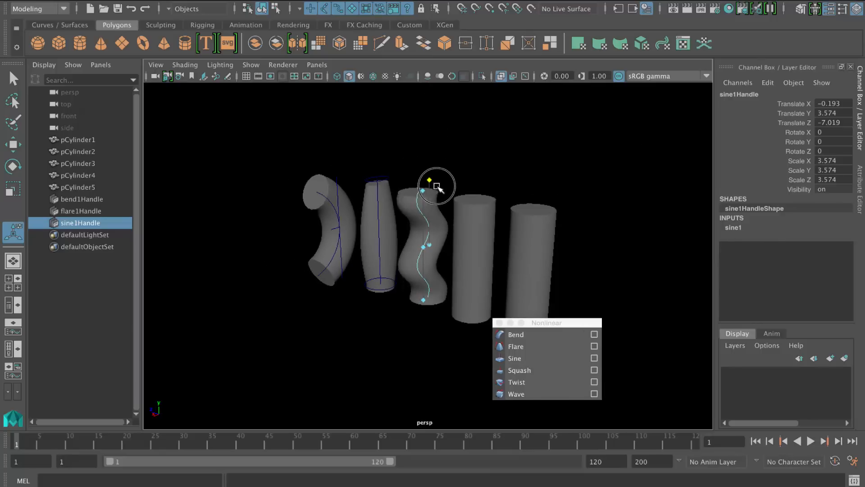
{"action": "left_click_drag", "start_coordinate": [436, 186], "coordinate": [436, 222]}
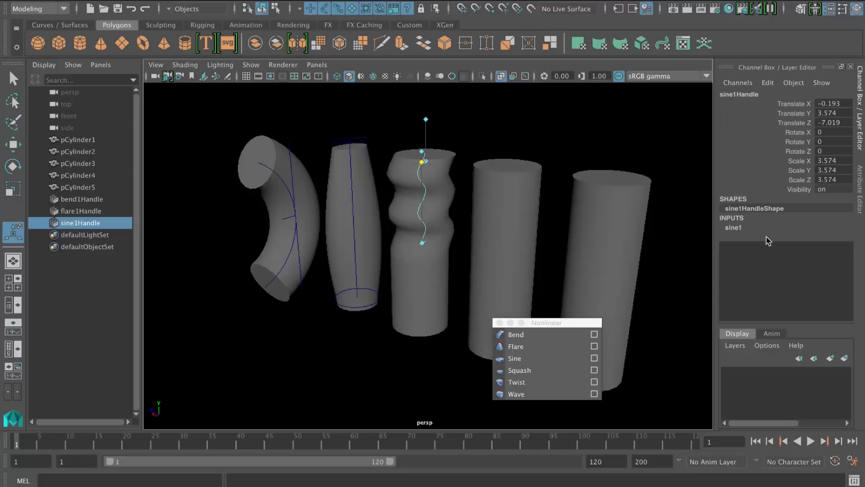
Step: Extend the sine to low bound -1.423 with amplitude -0.134, dropoff -1 and offset 1.377
{"action": "left_click", "coordinate": [734, 227]}
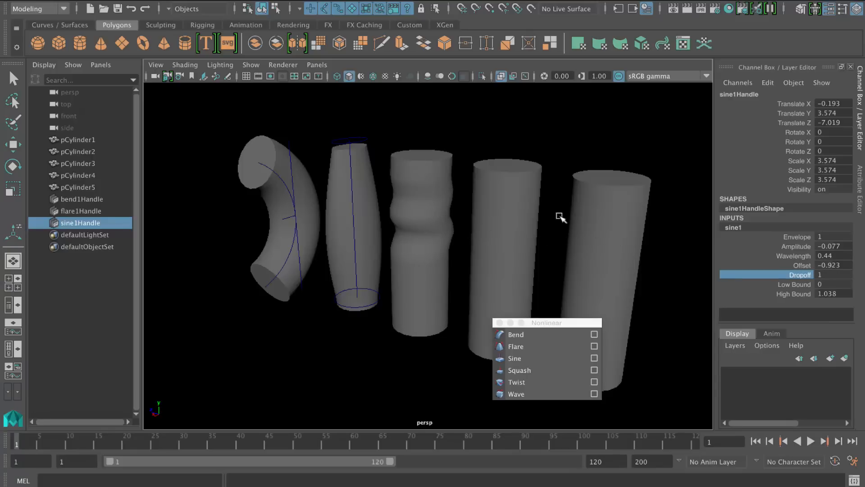
{"action": "mouse_move", "coordinate": [14, 229]}
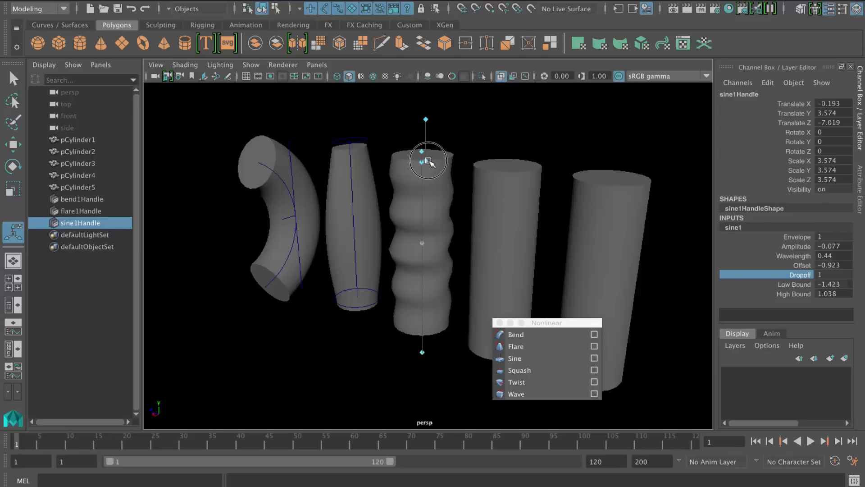
{"action": "left_click_drag", "start_coordinate": [429, 160], "coordinate": [429, 239]}
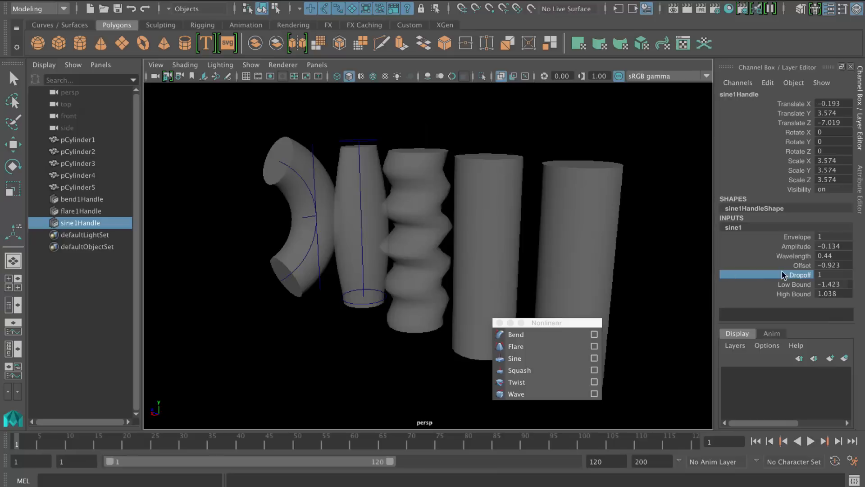
{"action": "mouse_move", "coordinate": [755, 291]}
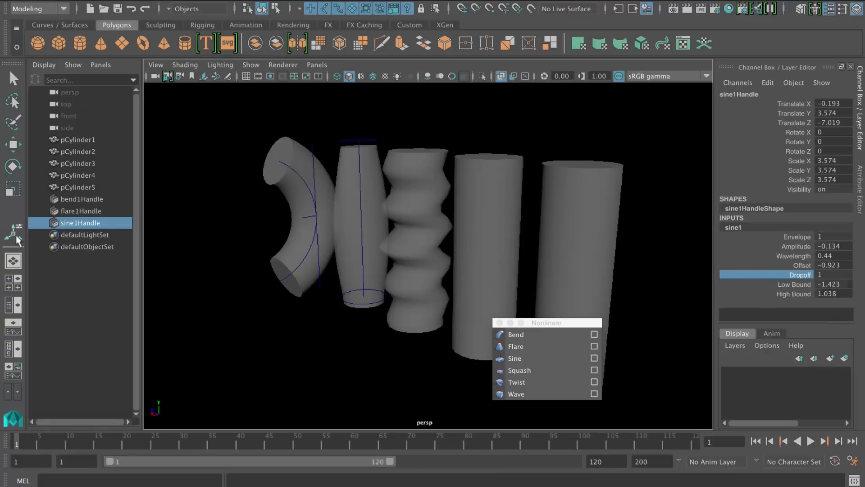
{"action": "left_click", "coordinate": [12, 145]}
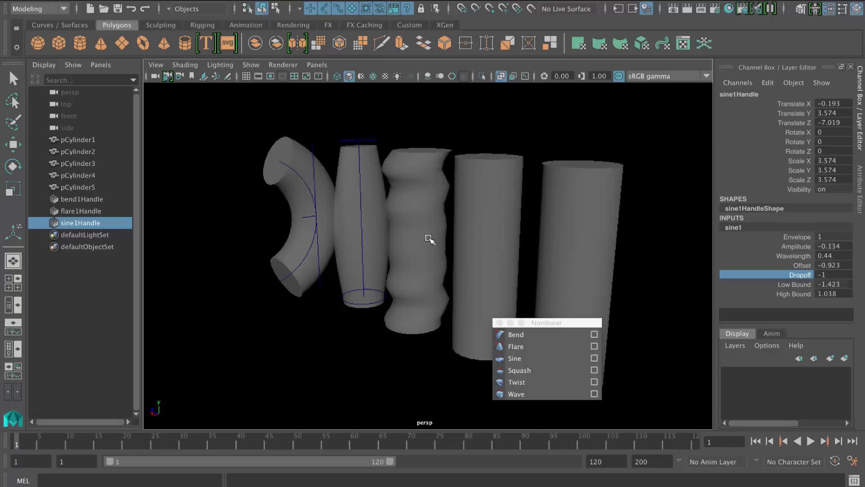
{"action": "mouse_move", "coordinate": [419, 242]}
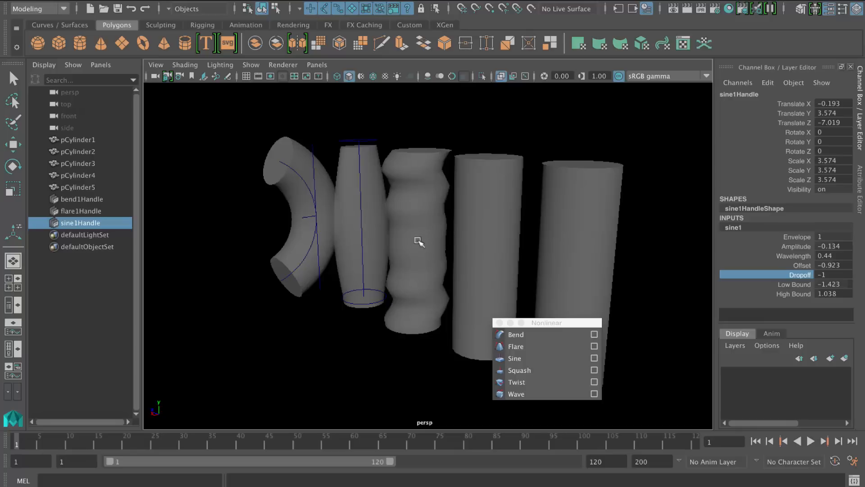
{"action": "mouse_move", "coordinate": [438, 267]}
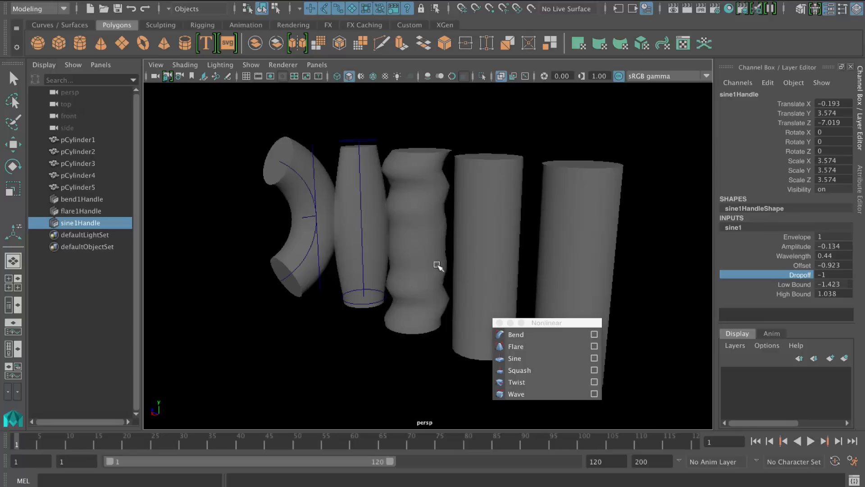
{"action": "mouse_move", "coordinate": [447, 175]}
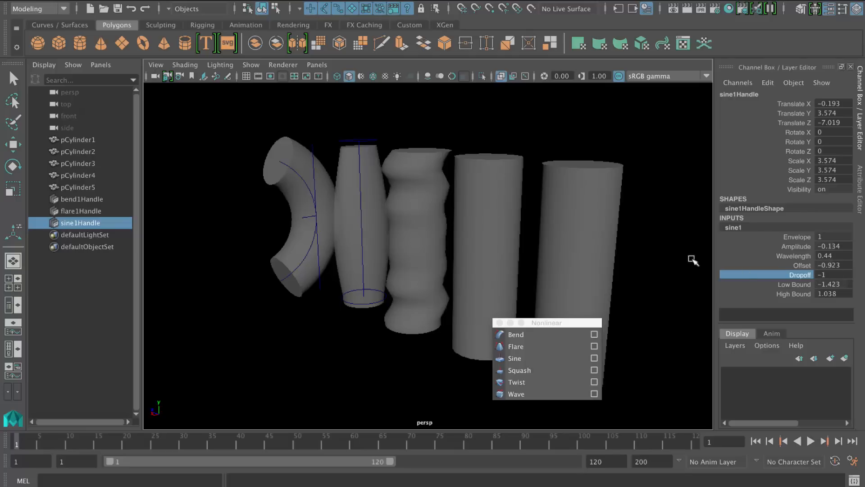
{"action": "mouse_move", "coordinate": [787, 265]}
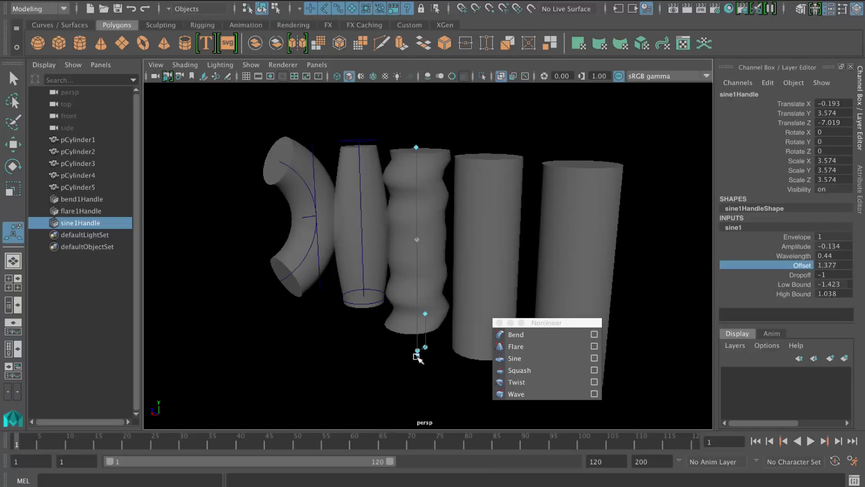
Step: Shift the sine offset to -2.761 with wavelength 1.44 and low bound 0 for one gentle curve
{"action": "left_click_drag", "start_coordinate": [418, 351], "coordinate": [420, 364]}
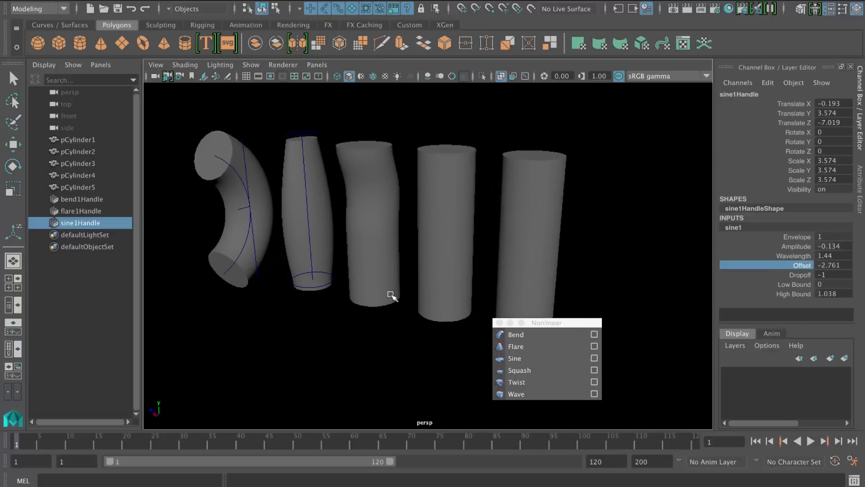
Step: Attach a squash deformer to the fourth cylinder and adjust its handle
{"action": "left_click", "coordinate": [447, 232]}
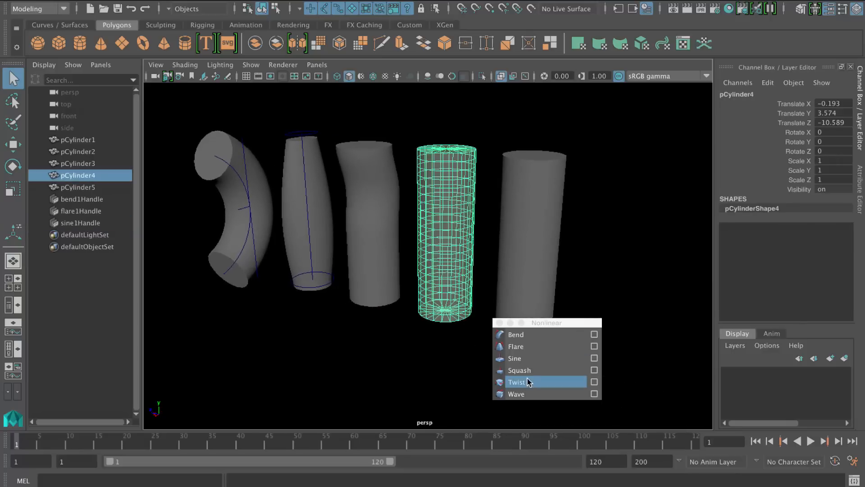
{"action": "left_click", "coordinate": [519, 370]}
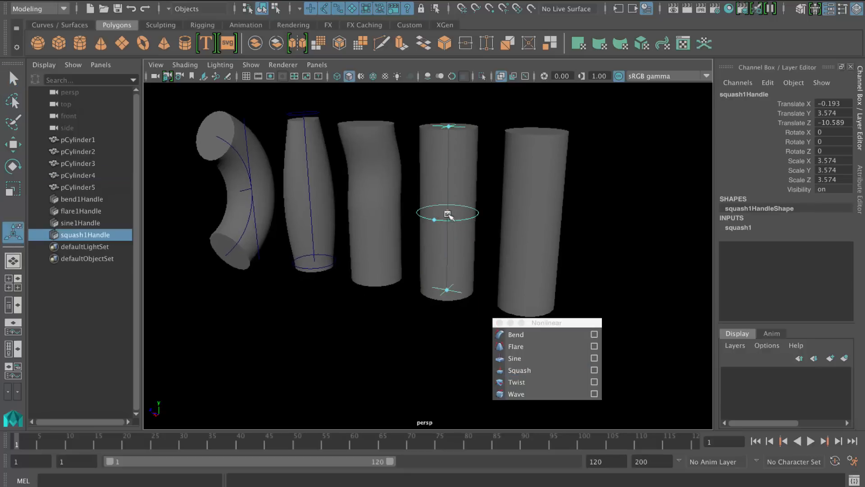
{"action": "left_click_drag", "start_coordinate": [449, 213], "coordinate": [427, 213]}
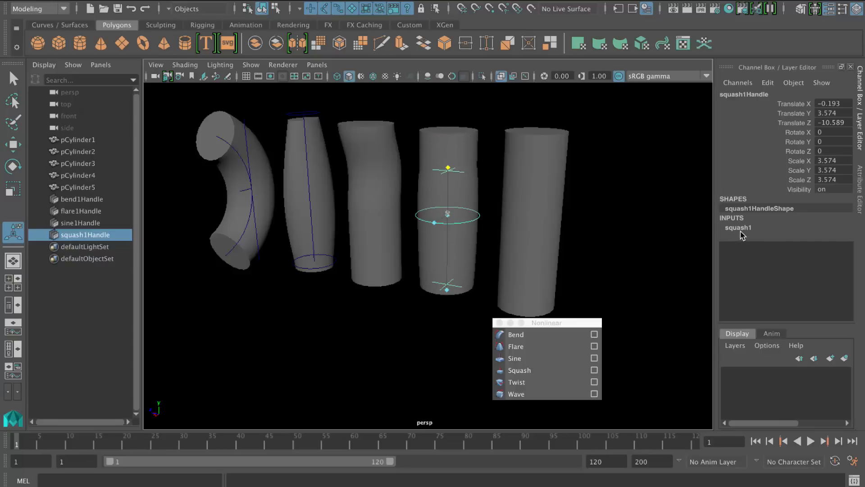
Step: Set the squash factor to -0.141 with expand 3.7 so the cylinder bulges into a vase
{"action": "left_click", "coordinate": [738, 227]}
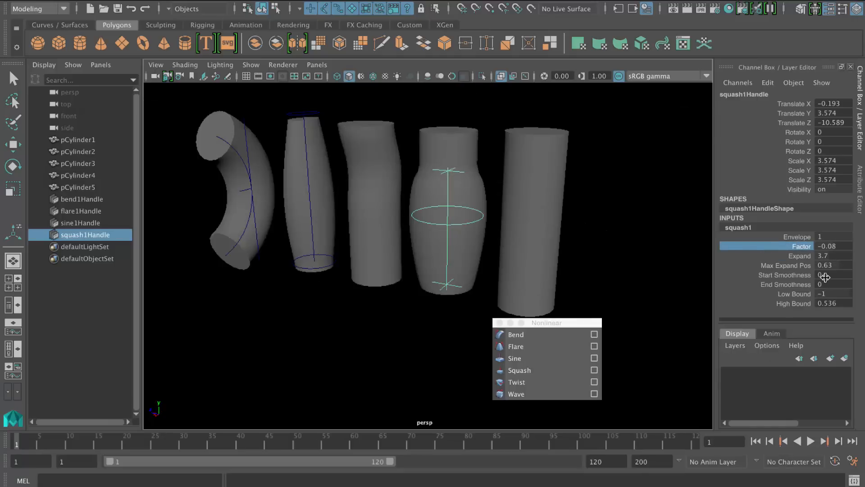
{"action": "left_click_drag", "start_coordinate": [824, 275], "coordinate": [839, 275]}
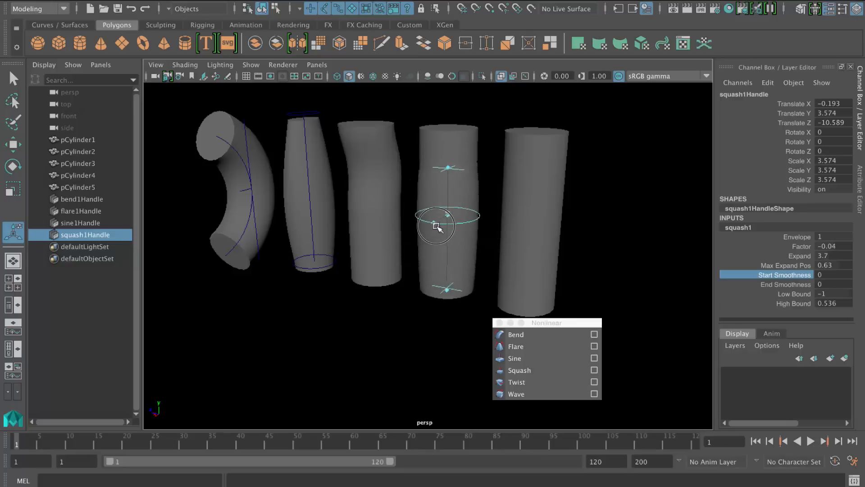
{"action": "left_click_drag", "start_coordinate": [447, 220], "coordinate": [432, 226]}
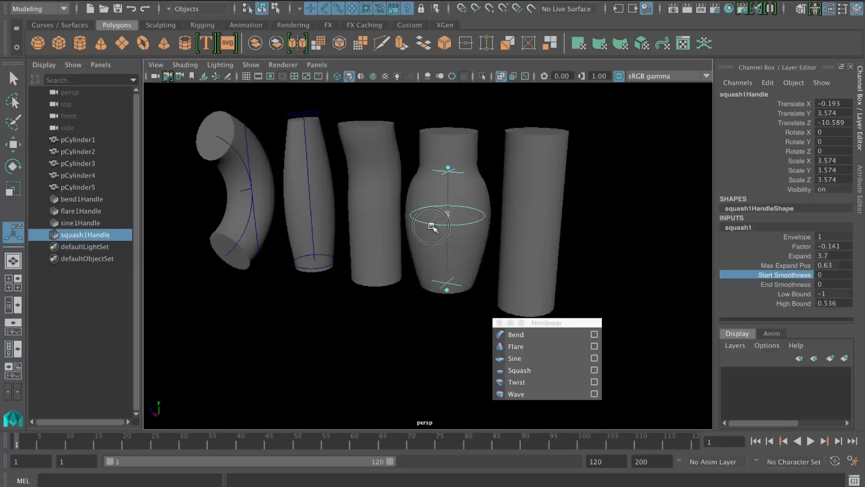
{"action": "left_click_drag", "start_coordinate": [430, 226], "coordinate": [557, 199]}
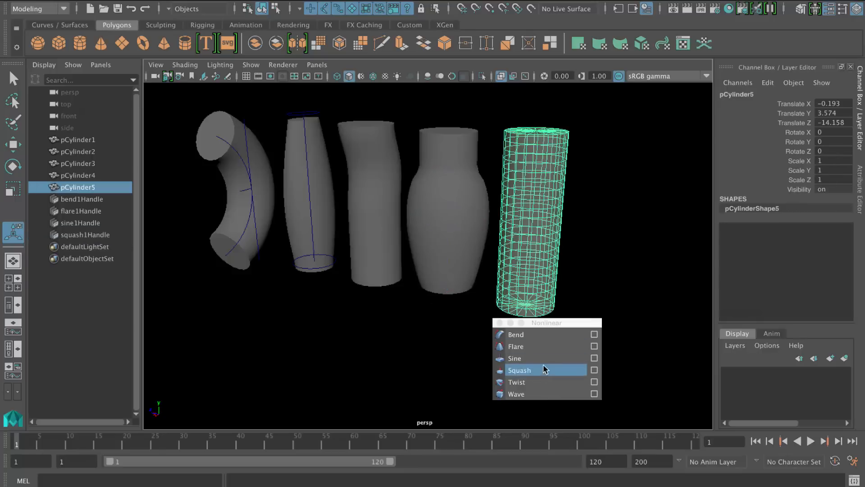
Step: Replace pCylinder5 with a tall polygon cube of width 1.34, height 6.945, depth 1.65
{"action": "left_click", "coordinate": [515, 382]}
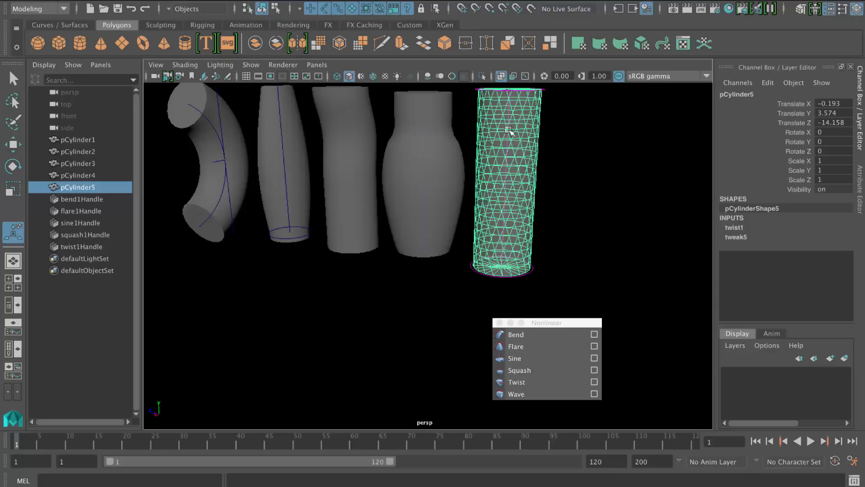
{"action": "mouse_move", "coordinate": [745, 249]}
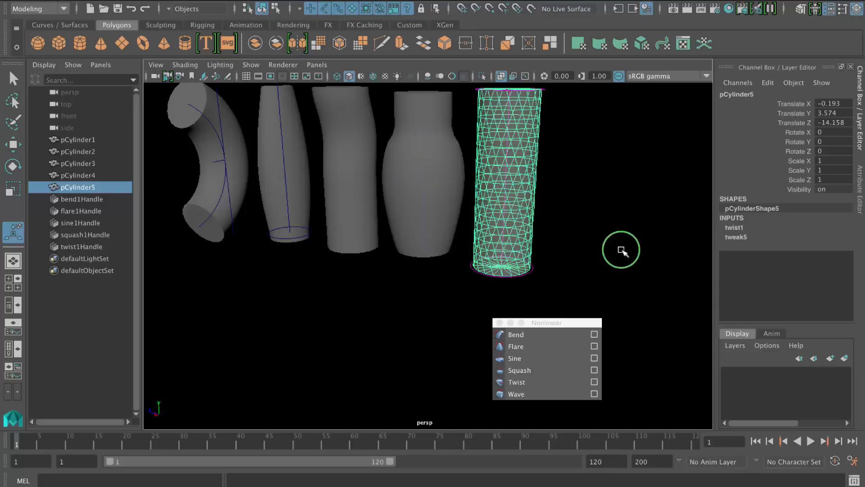
{"action": "left_click", "coordinate": [82, 247]}
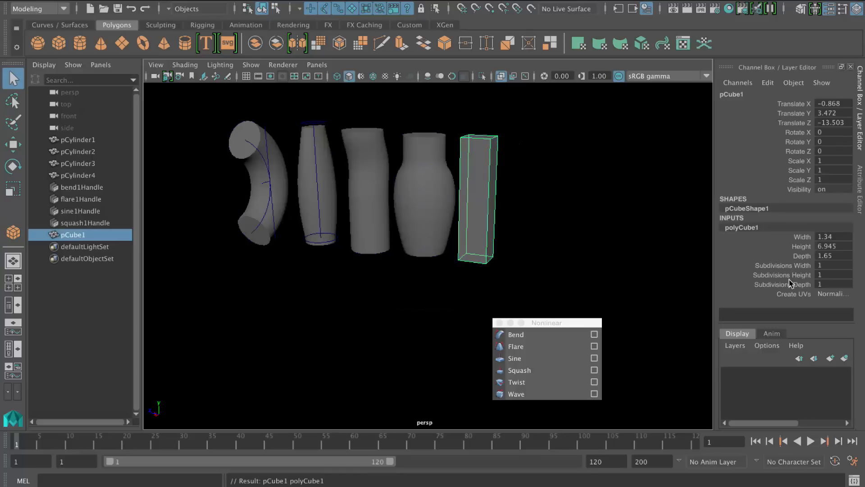
Step: Give the cube 15 height subdivisions and spiral it with a twist deformer, twist1Handle
{"action": "left_click", "coordinate": [782, 275]}
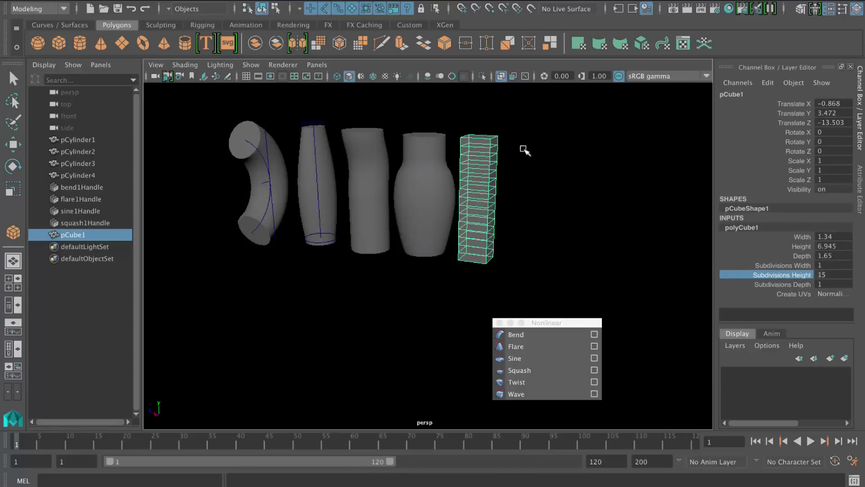
{"action": "left_click", "coordinate": [515, 382]}
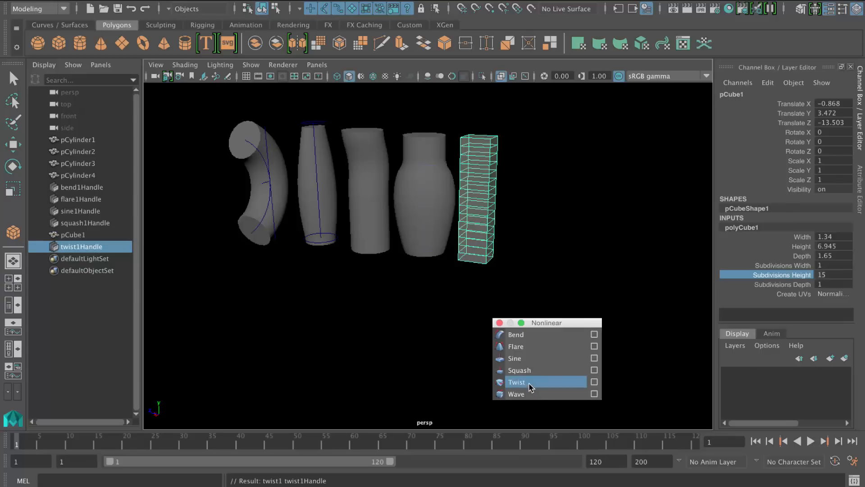
{"action": "left_click", "coordinate": [515, 382]}
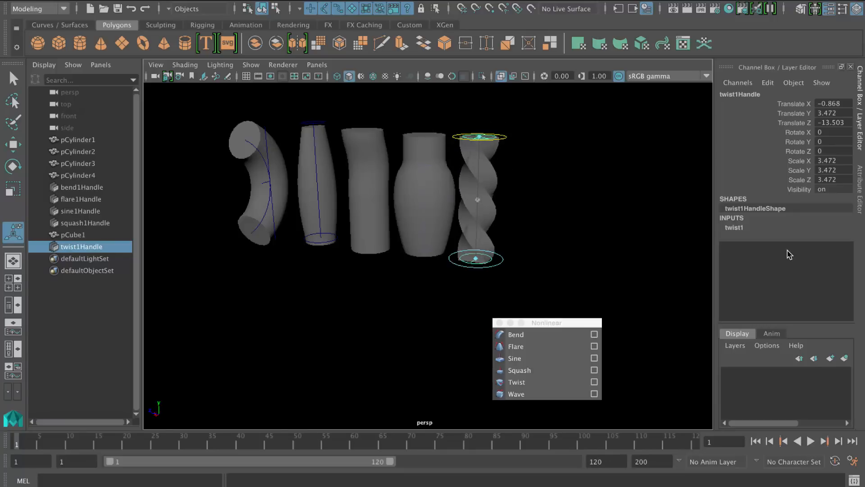
{"action": "left_click", "coordinate": [734, 227]}
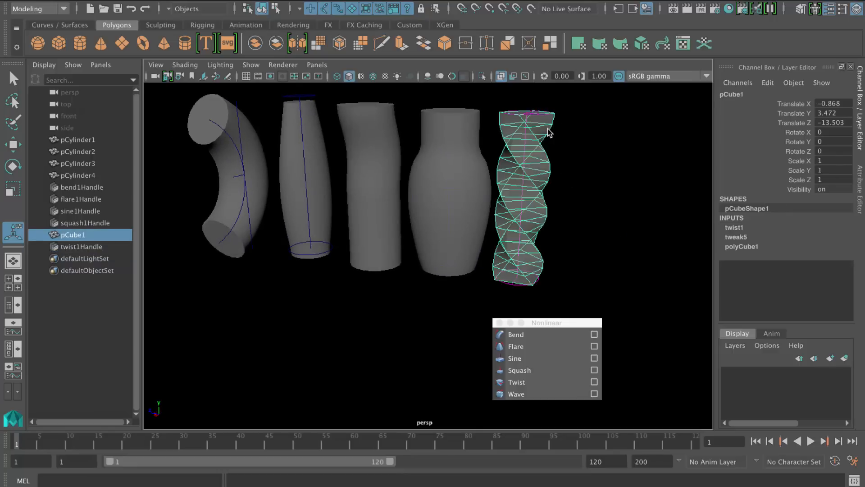
{"action": "right_click", "coordinate": [544, 131]}
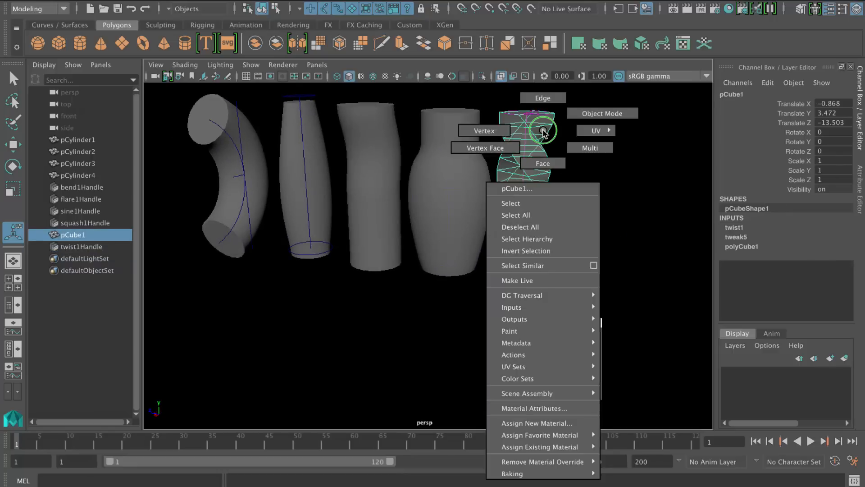
{"action": "mouse_move", "coordinate": [519, 331]}
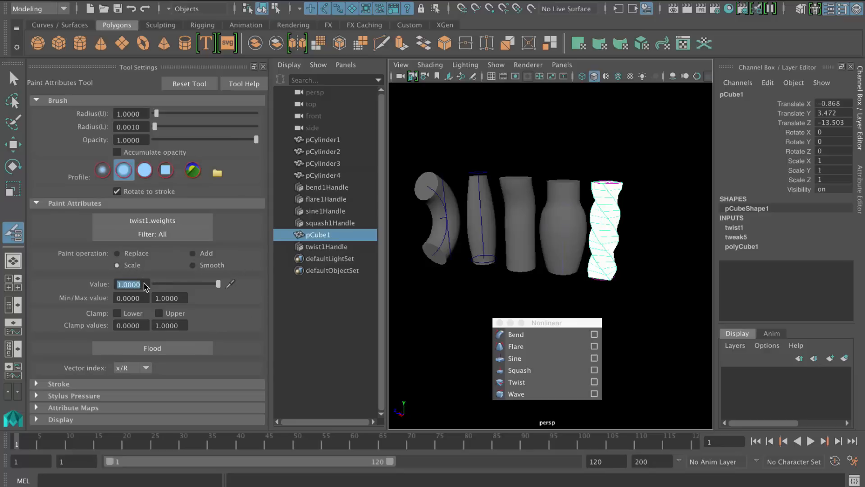
Step: Paint the twist1 weights away near the cube's top and smooth them into the twisted lower part
{"action": "type", "text": ".9"}
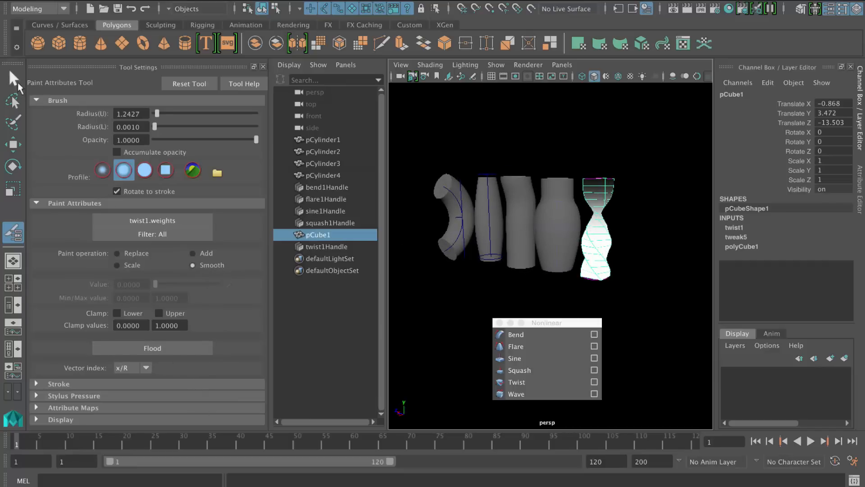
Step: Add a second bend deformer, bend2Handle, to the twisted cube with curvature 79.068
{"action": "left_click", "coordinate": [12, 79]}
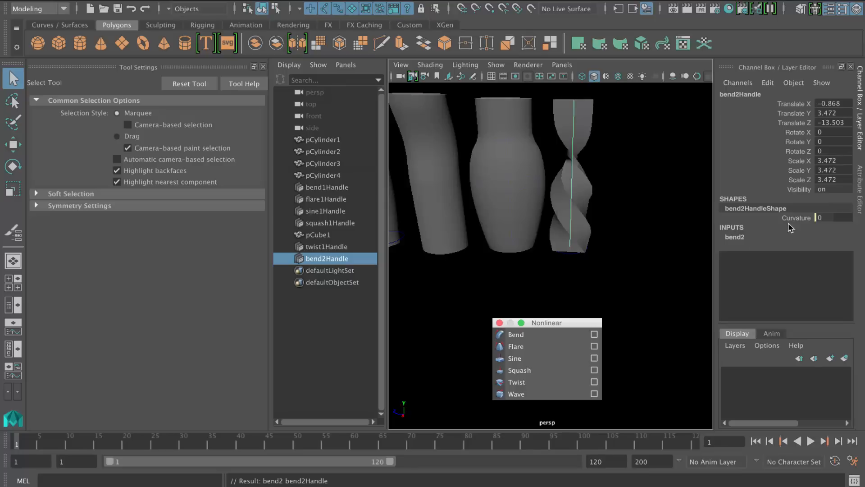
{"action": "left_click_drag", "start_coordinate": [840, 217], "coordinate": [651, 227]}
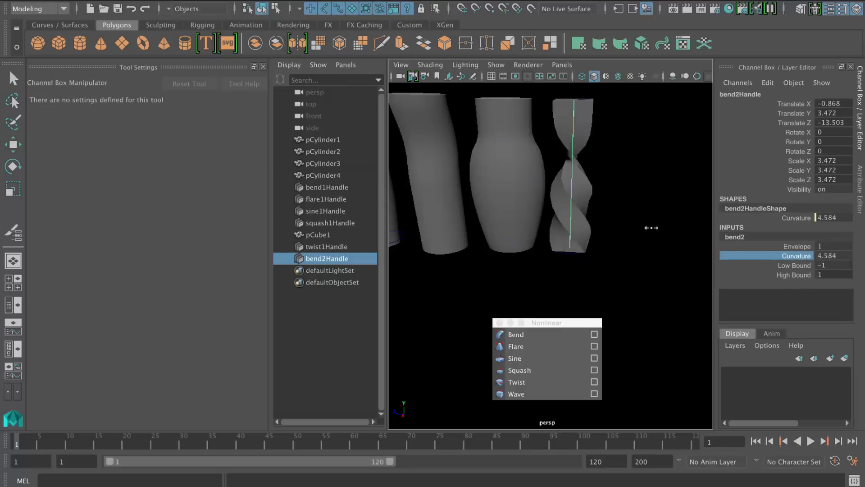
{"action": "left_click_drag", "start_coordinate": [651, 227], "coordinate": [543, 231]}
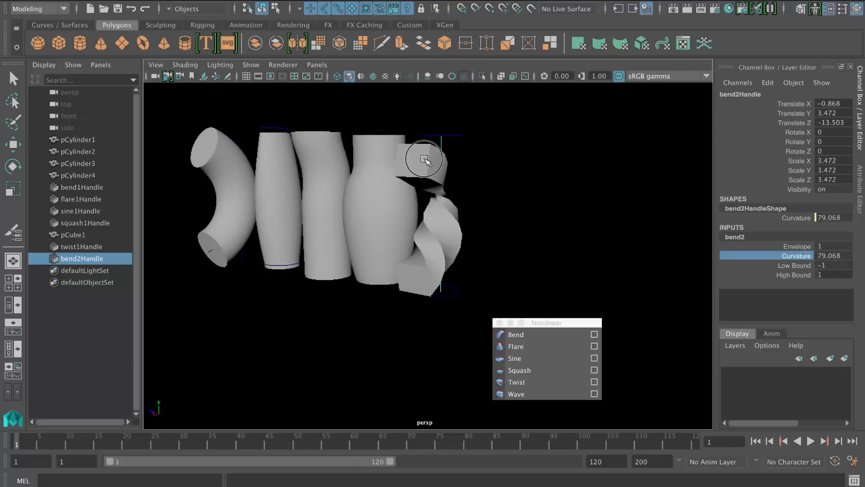
Step: Reorder the cube's inputs so bend2 sits below twist1, changing its folded shape
{"action": "left_click", "coordinate": [619, 9]}
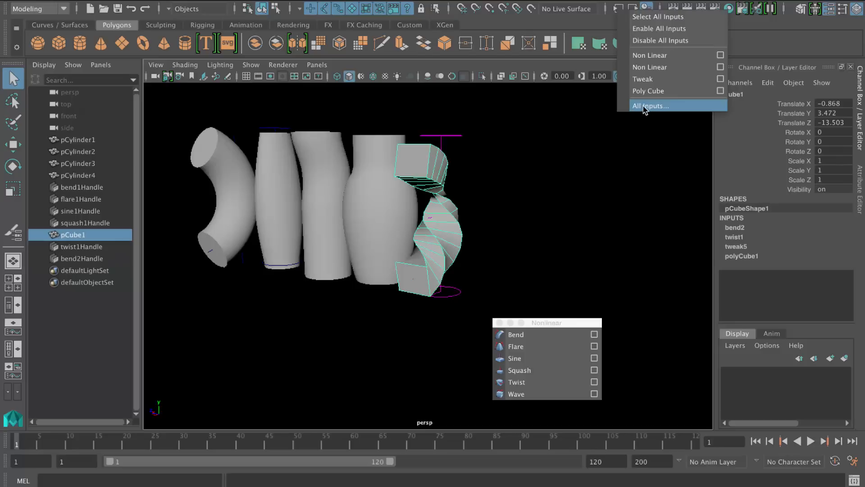
{"action": "left_click", "coordinate": [650, 105]}
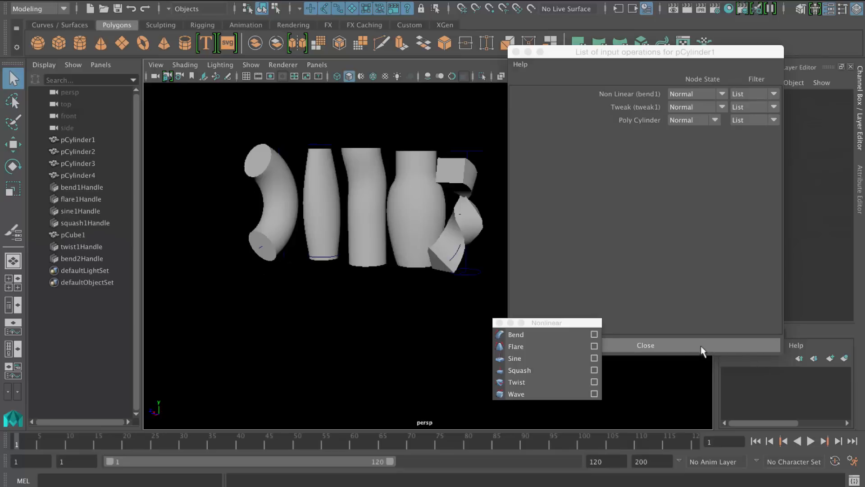
Step: Create a 39×39 subdivided polygon plane beside the shapes and attach a wave deformer, wave1Handle
{"action": "left_click", "coordinate": [644, 345]}
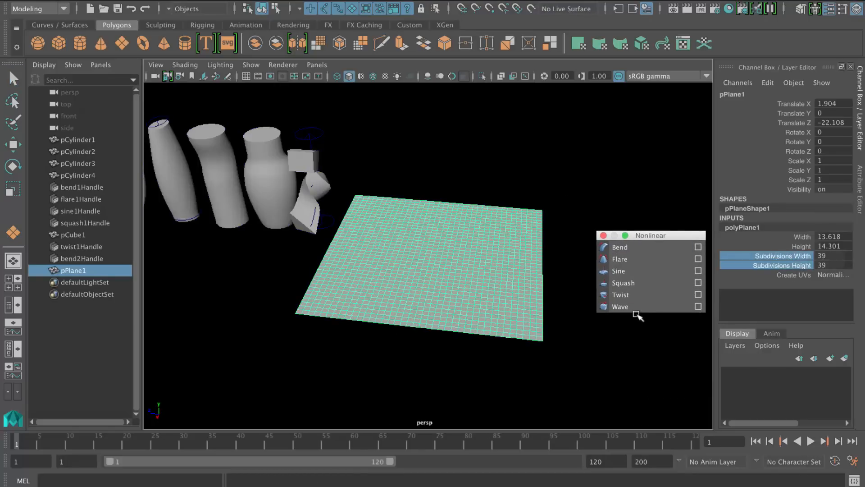
{"action": "left_click", "coordinate": [620, 307]}
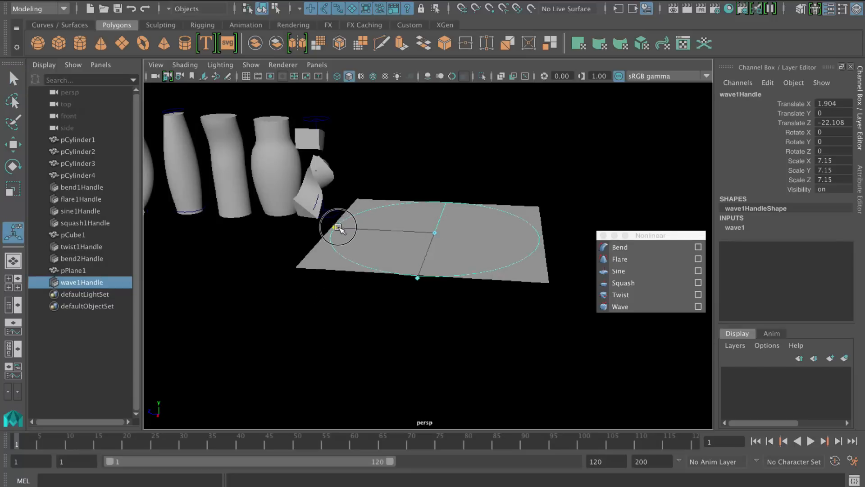
Step: Set the wave deformer to amplitude -0.03, offset 0.3, min radius 0.5, max radius 1.097 for concentric ripples
{"action": "left_click_drag", "start_coordinate": [340, 226], "coordinate": [442, 231]}
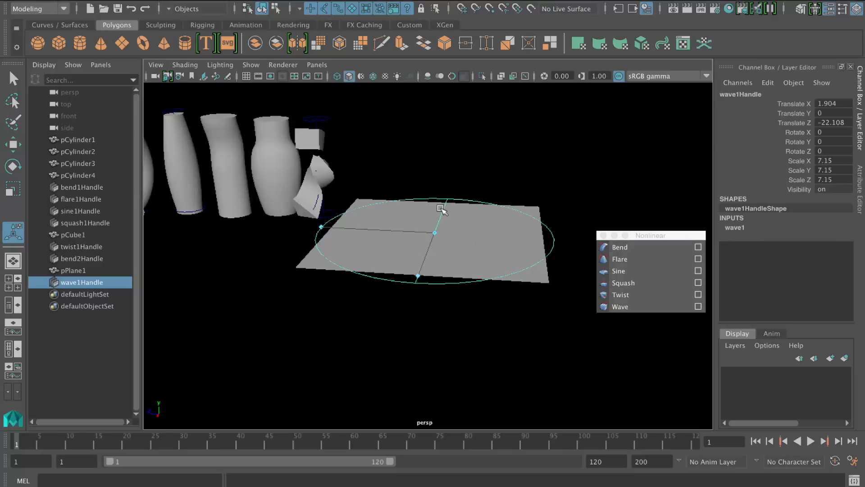
{"action": "left_click", "coordinate": [474, 250]}
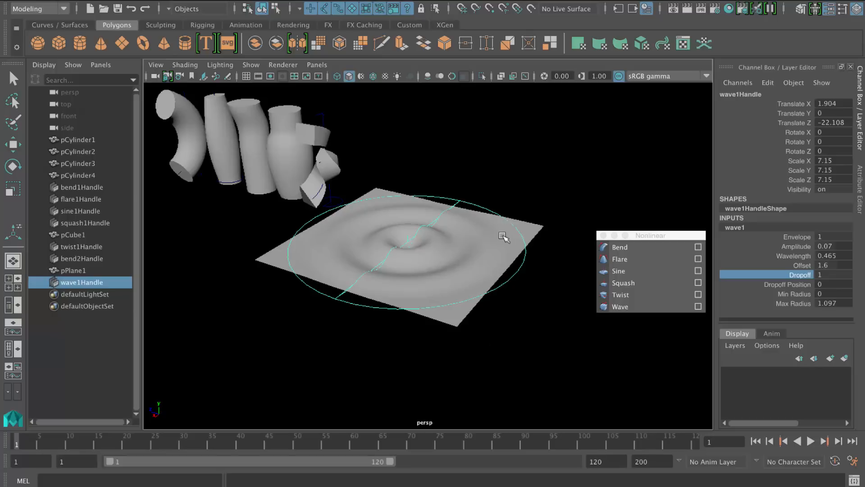
{"action": "mouse_move", "coordinate": [661, 313]}
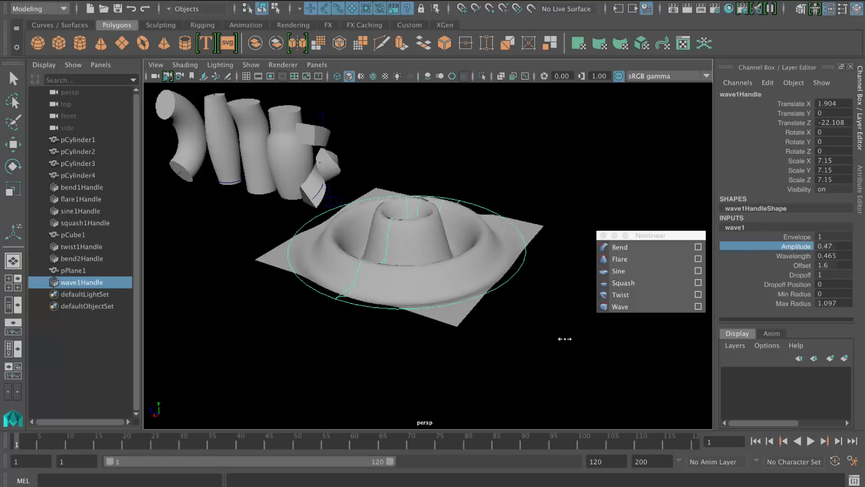
{"action": "left_click_drag", "start_coordinate": [794, 246], "coordinate": [775, 245]}
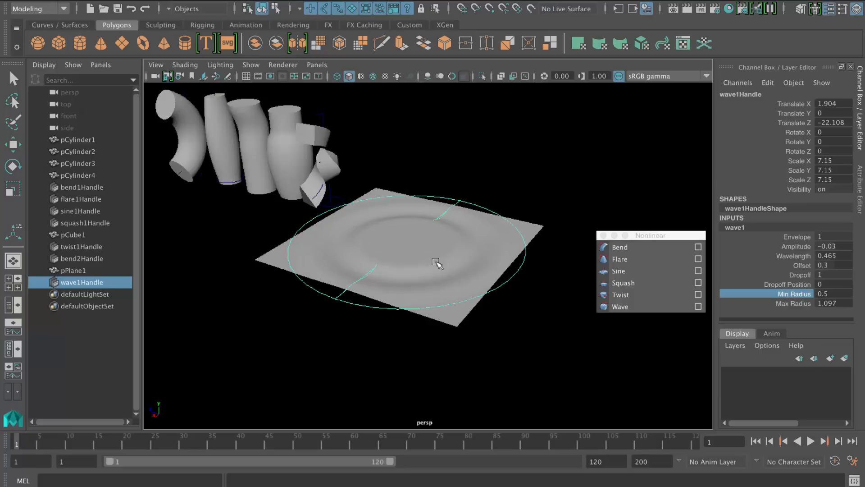
{"action": "mouse_move", "coordinate": [575, 328]}
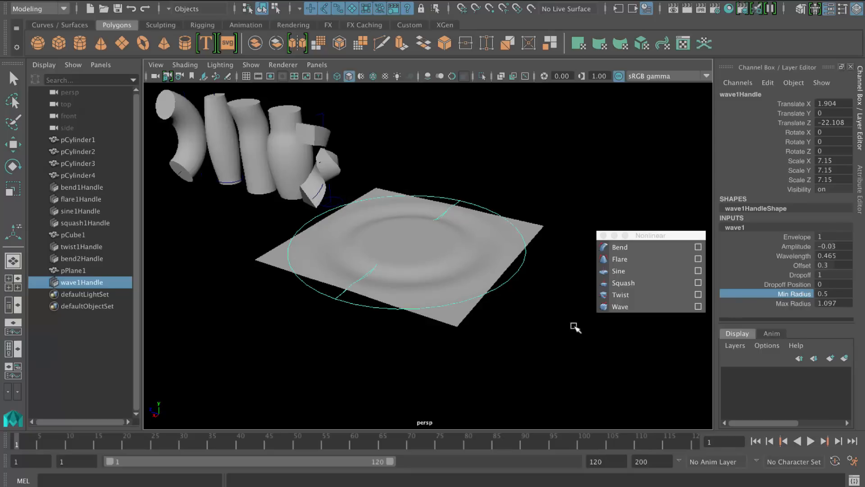
{"action": "mouse_move", "coordinate": [471, 301]}
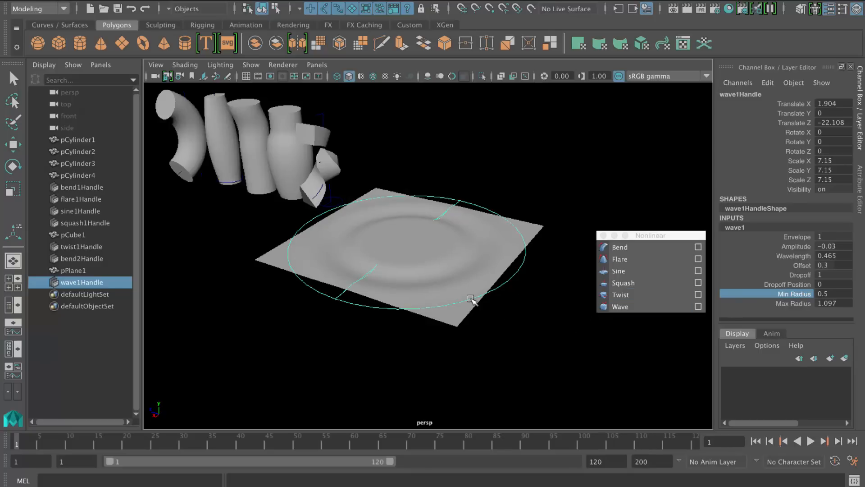
Step: Create a second subdivided plane, pPlane2, beside the rippled one and add a texture deformer
{"action": "left_click", "coordinate": [783, 265]}
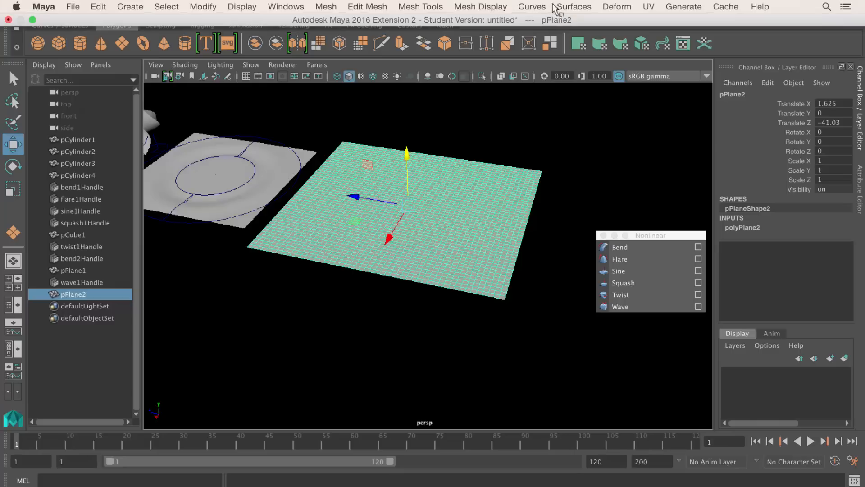
{"action": "left_click", "coordinate": [617, 6]}
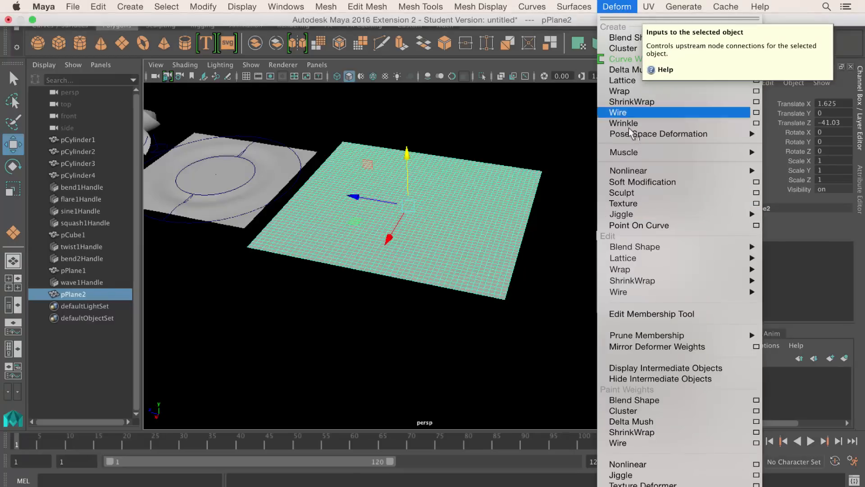
{"action": "mouse_move", "coordinate": [642, 209]}
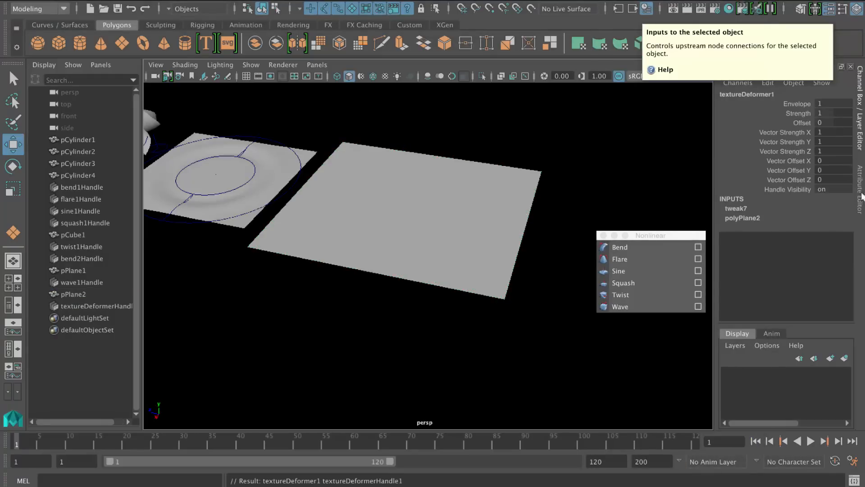
Step: Assign a Noise texture to textureDeformer1 so the second plane becomes a rough, bumpy surface
{"action": "left_click", "coordinate": [95, 306]}
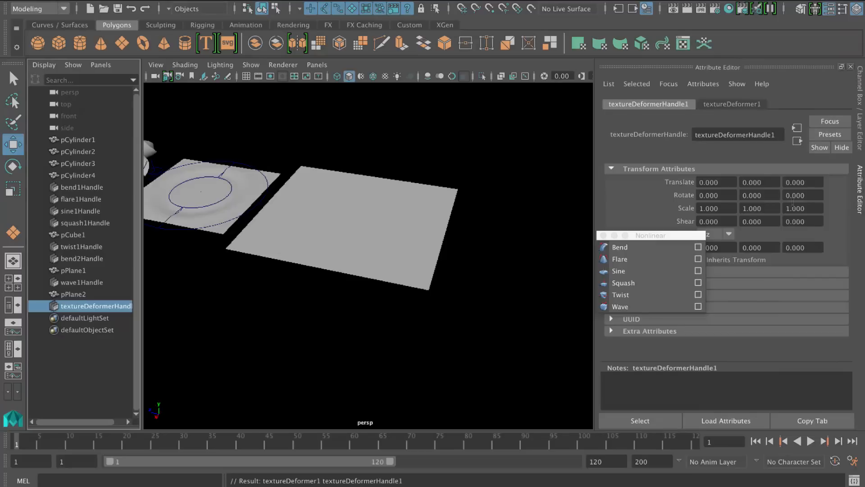
{"action": "left_click", "coordinate": [732, 103]}
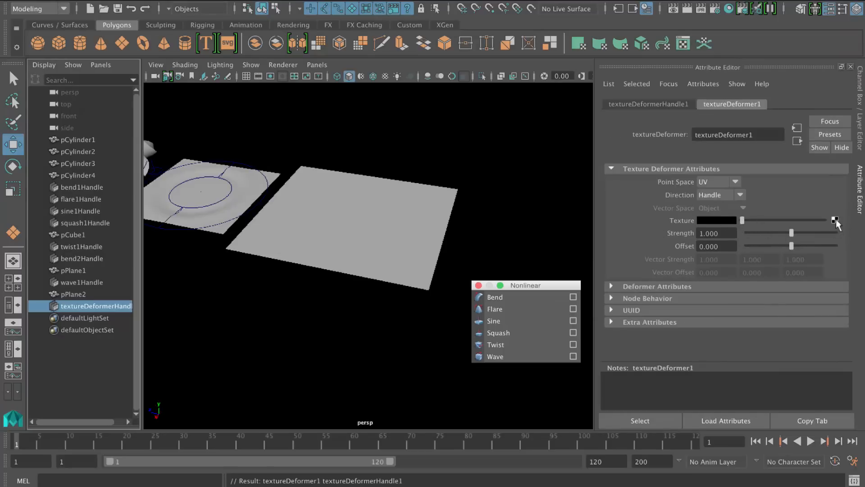
{"action": "left_click", "coordinate": [835, 220]}
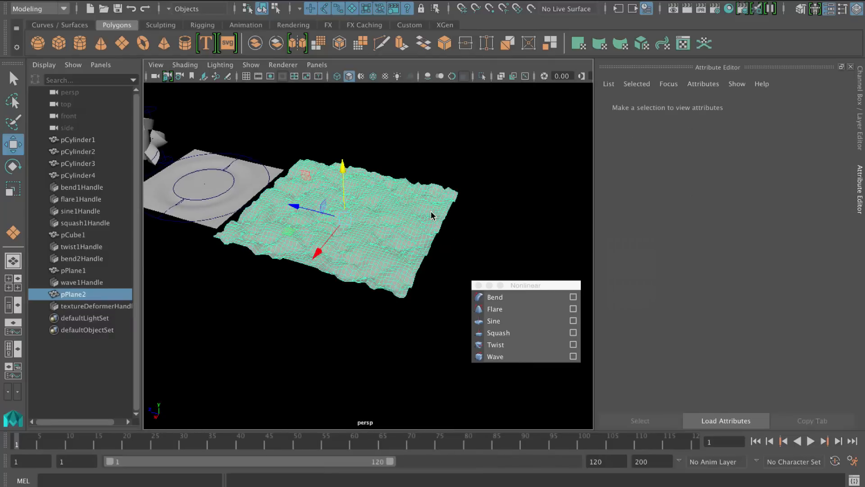
{"action": "left_click", "coordinate": [796, 104]}
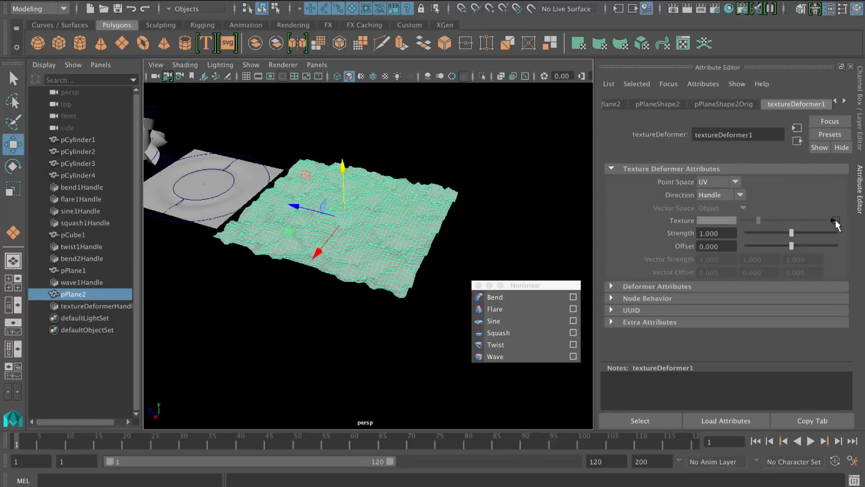
Step: Tune the noise1 texture threshold to about 0.371
{"action": "left_click", "coordinate": [835, 220]}
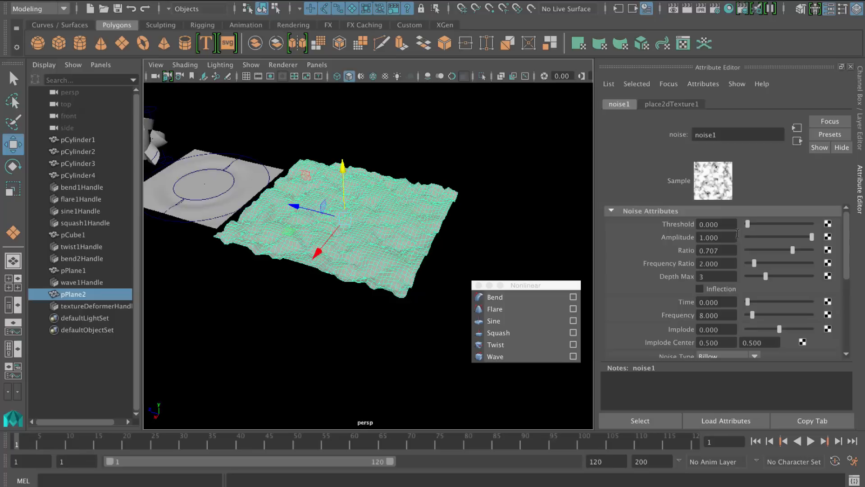
{"action": "left_click_drag", "start_coordinate": [748, 223], "coordinate": [766, 226]}
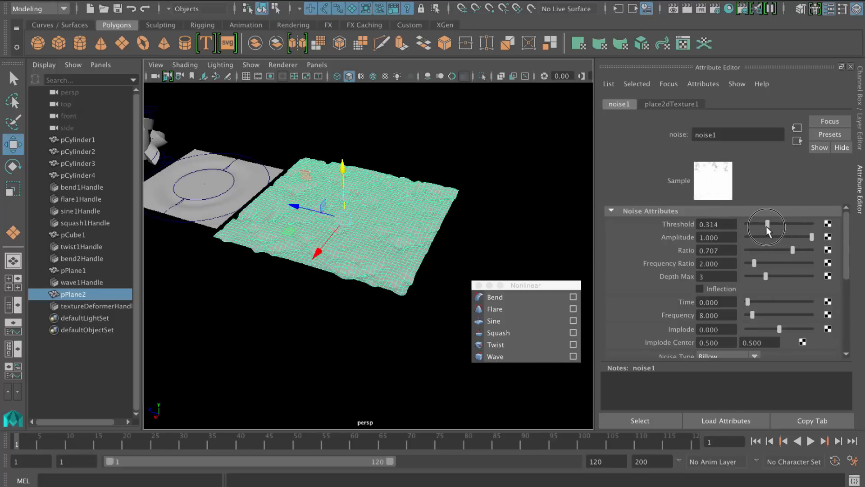
{"action": "left_click_drag", "start_coordinate": [766, 224], "coordinate": [772, 224]}
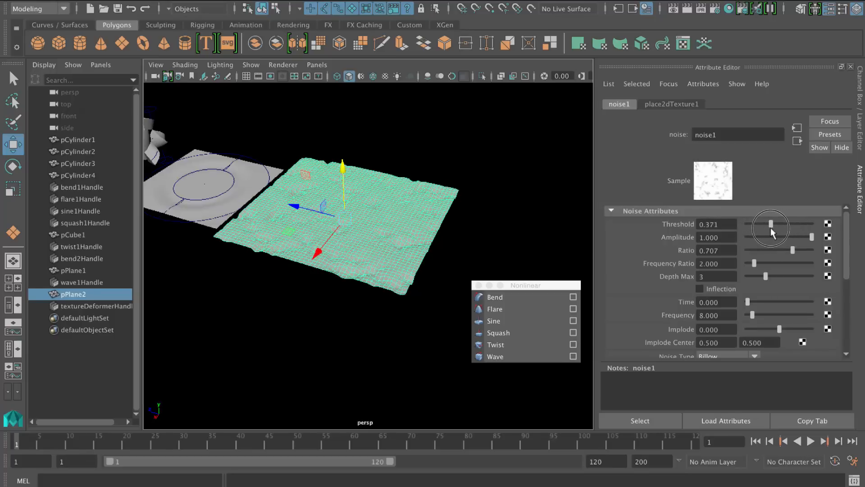
{"action": "left_click_drag", "start_coordinate": [775, 225], "coordinate": [771, 225]}
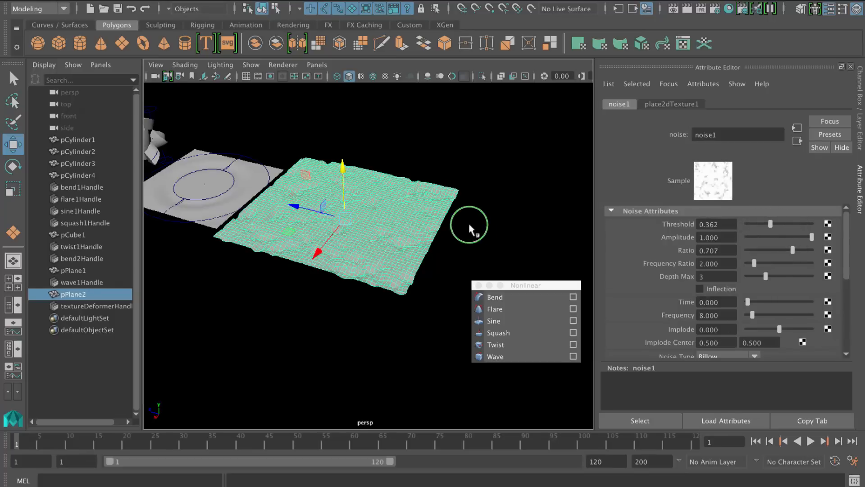
{"action": "left_click_drag", "start_coordinate": [771, 224], "coordinate": [762, 225]}
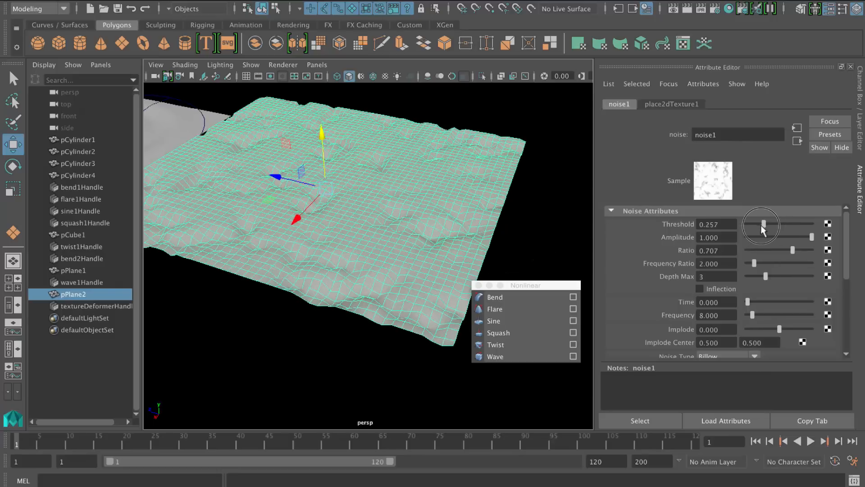
Step: Set noise amplitude to about 0.619 and slightly lower the frequency ratio for softer bumps
{"action": "left_click_drag", "start_coordinate": [762, 225], "coordinate": [775, 237]}
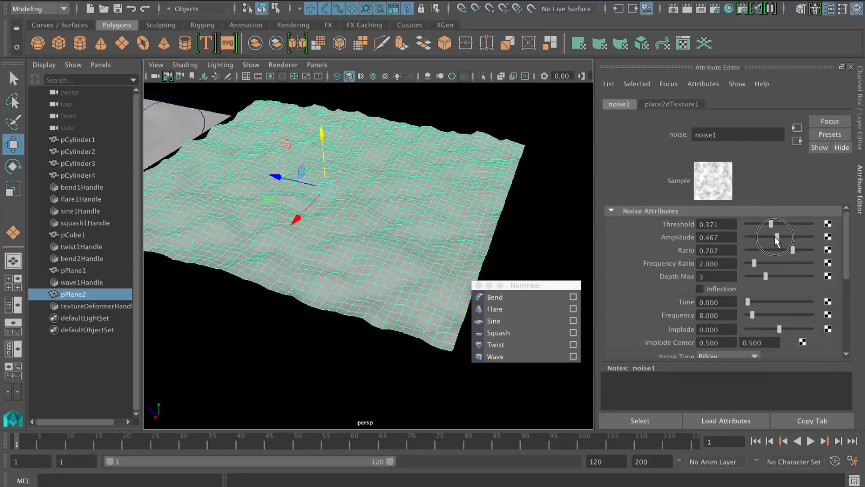
{"action": "left_click_drag", "start_coordinate": [775, 237], "coordinate": [787, 237]}
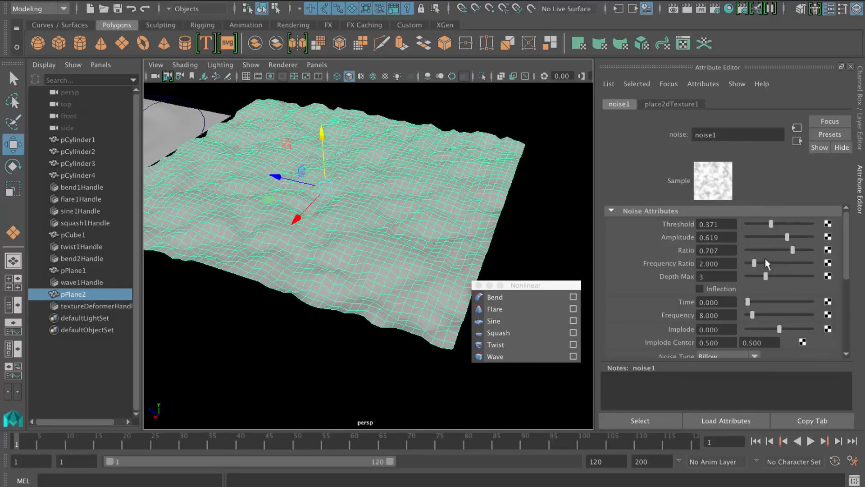
{"action": "left_click_drag", "start_coordinate": [766, 263], "coordinate": [756, 263]}
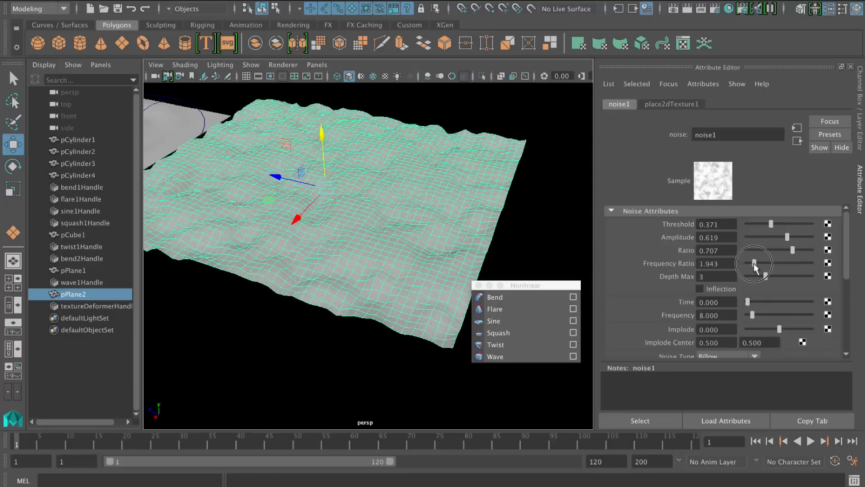
{"action": "left_click_drag", "start_coordinate": [756, 263], "coordinate": [751, 263]}
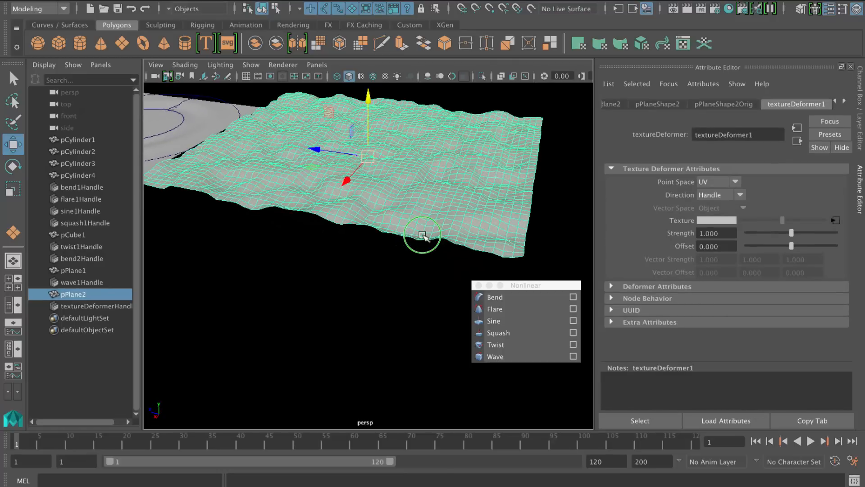
Step: Retune textureDeformer1 strength and offset so the second plane shows pronounced bumps
{"action": "left_click_drag", "start_coordinate": [793, 232], "coordinate": [775, 233]}
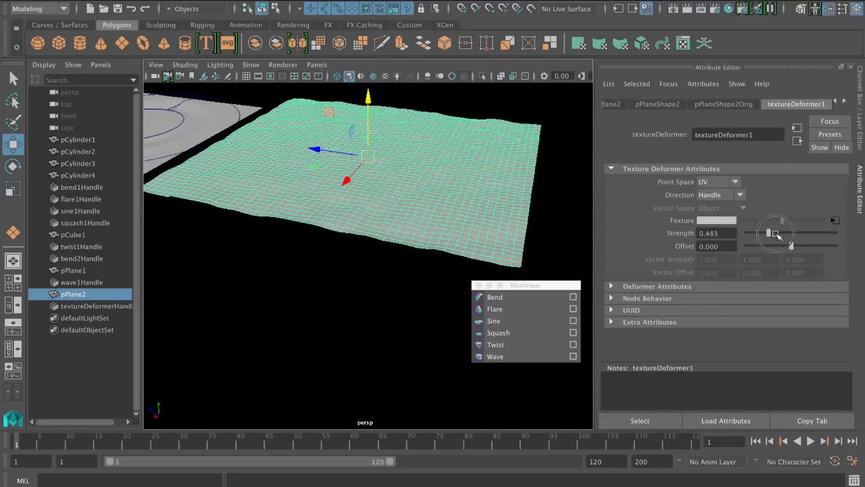
{"action": "left_click_drag", "start_coordinate": [767, 233], "coordinate": [795, 245]}
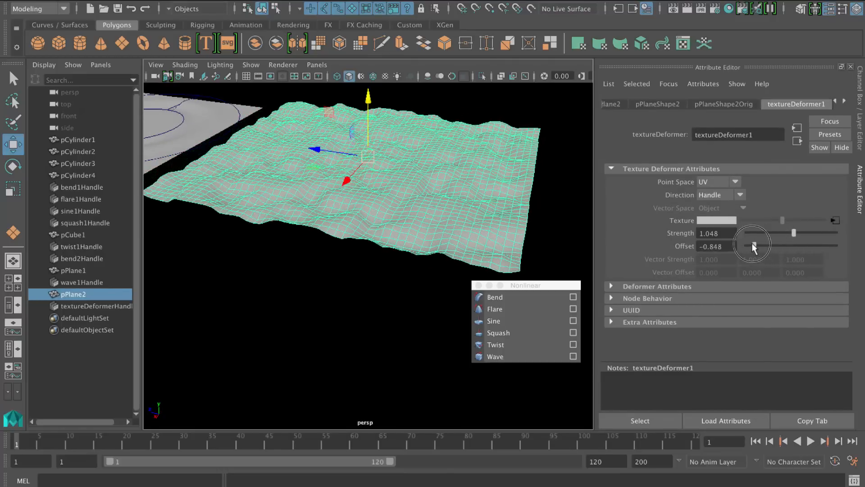
{"action": "left_click_drag", "start_coordinate": [751, 245], "coordinate": [786, 246]}
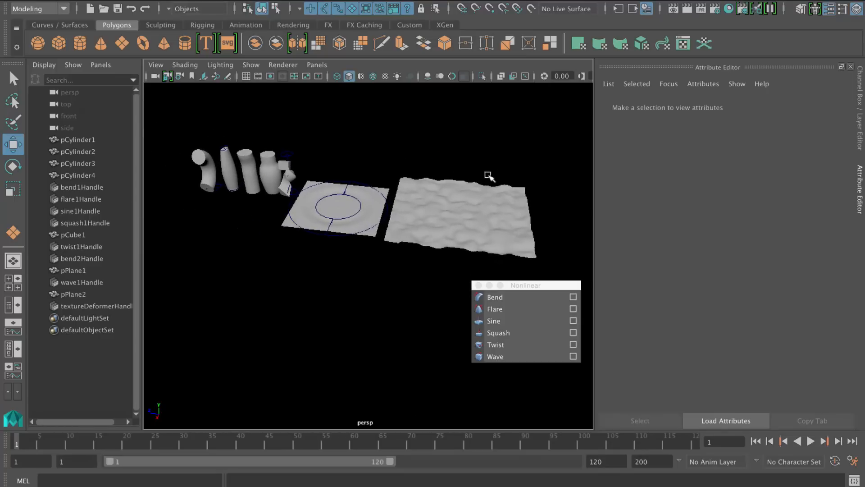
{"action": "mouse_move", "coordinate": [517, 258]}
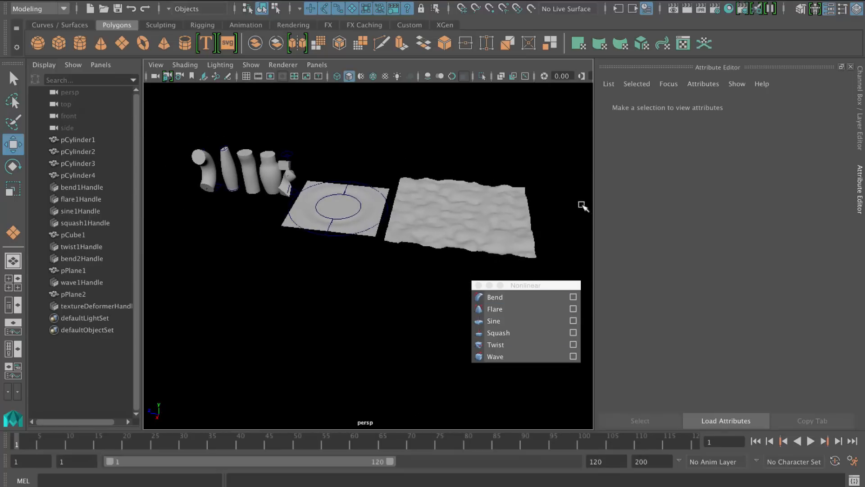
{"action": "mouse_move", "coordinate": [564, 234]}
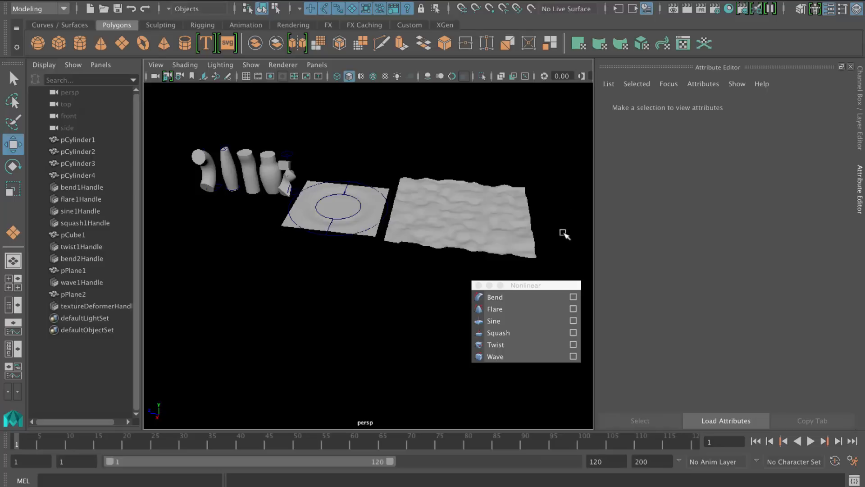